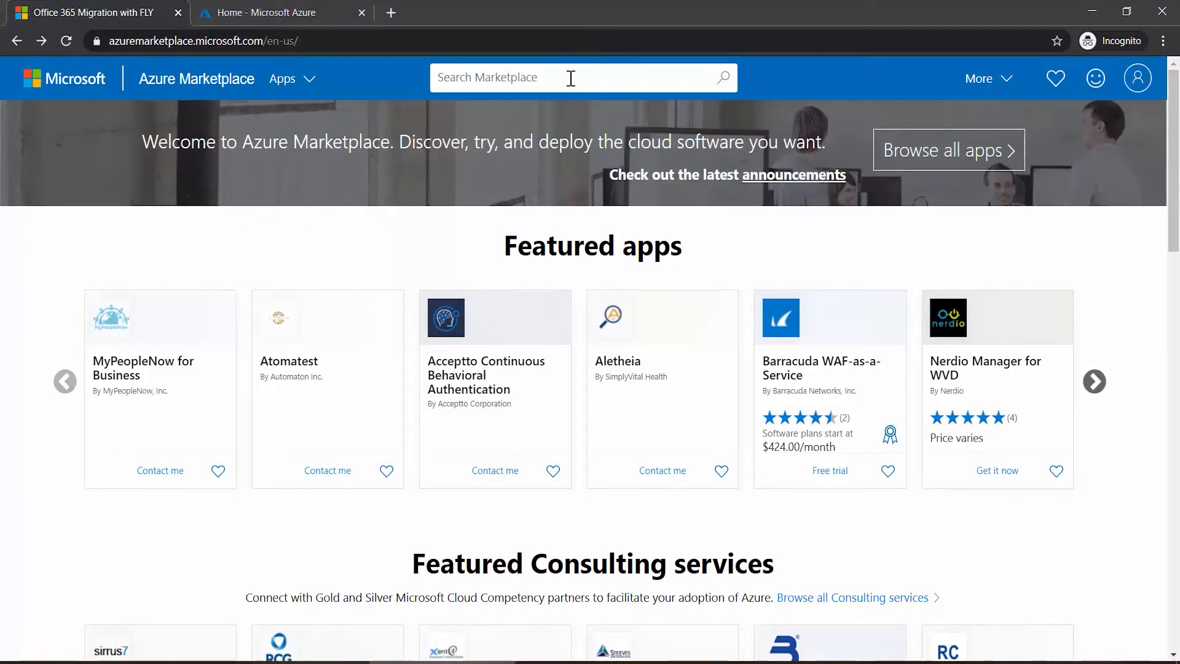
# - Search Marketplace for 'FLY' and open AvePoint's Office 365 Migration with FLY listing
pyautogui.write('FLY')
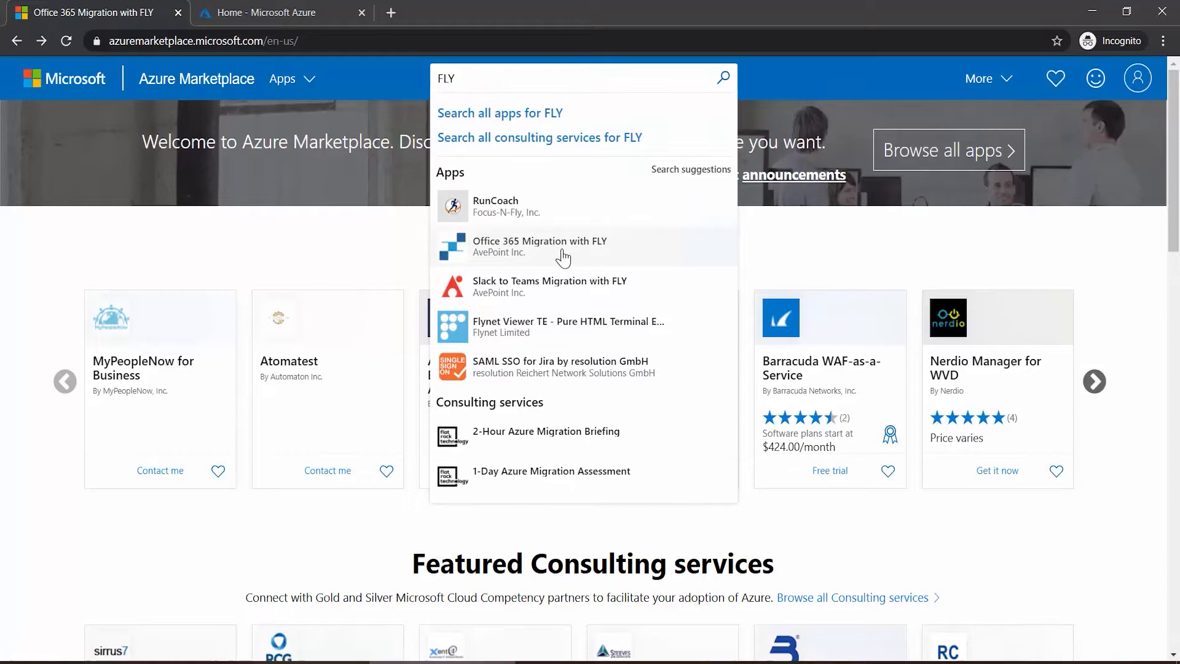
pyautogui.click(540, 245)
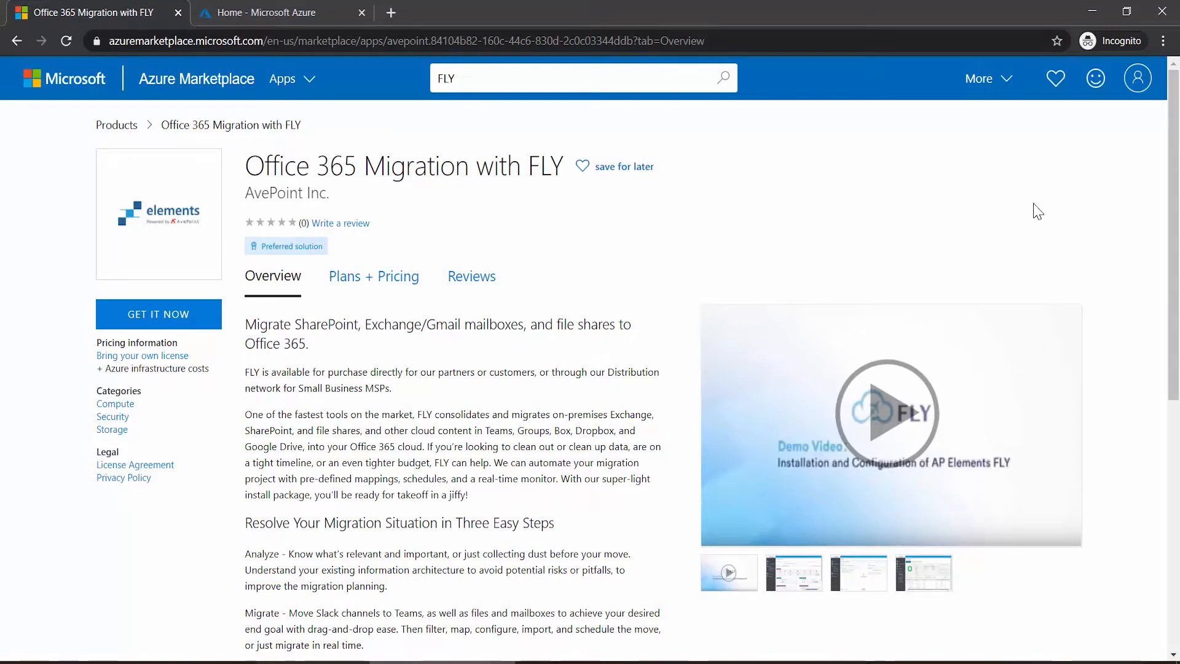
pyautogui.moveTo(663, 302)
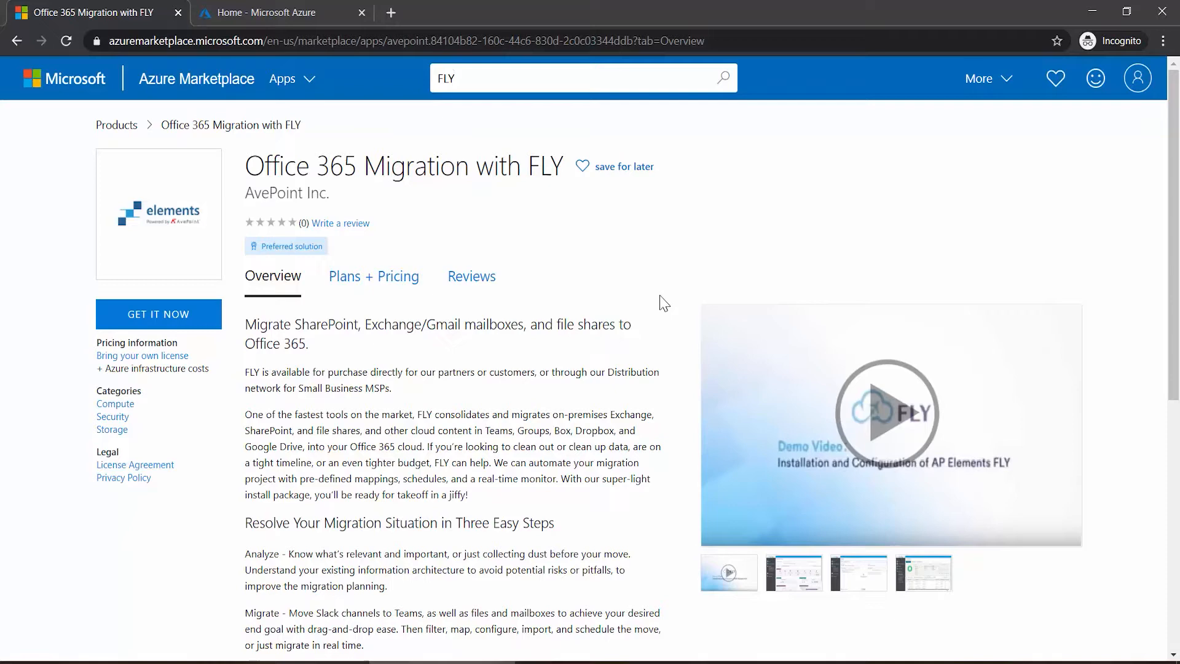
pyautogui.moveTo(630, 309)
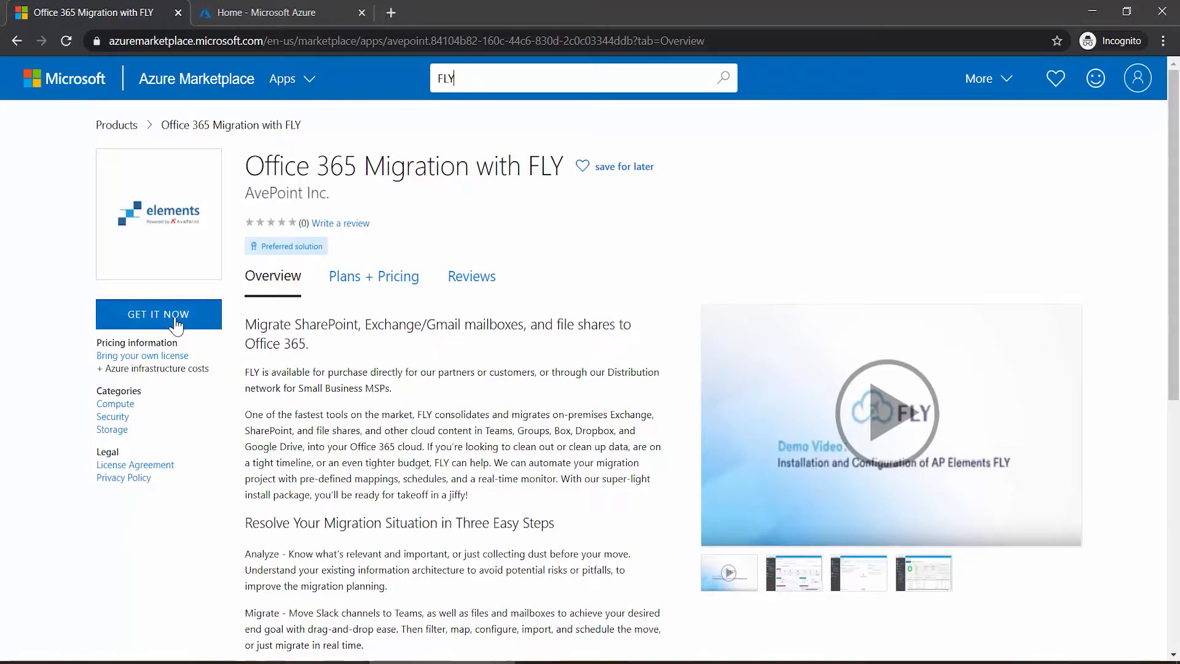
# - Get the FLY app now and continue into the Azure portal create page
pyautogui.click(159, 314)
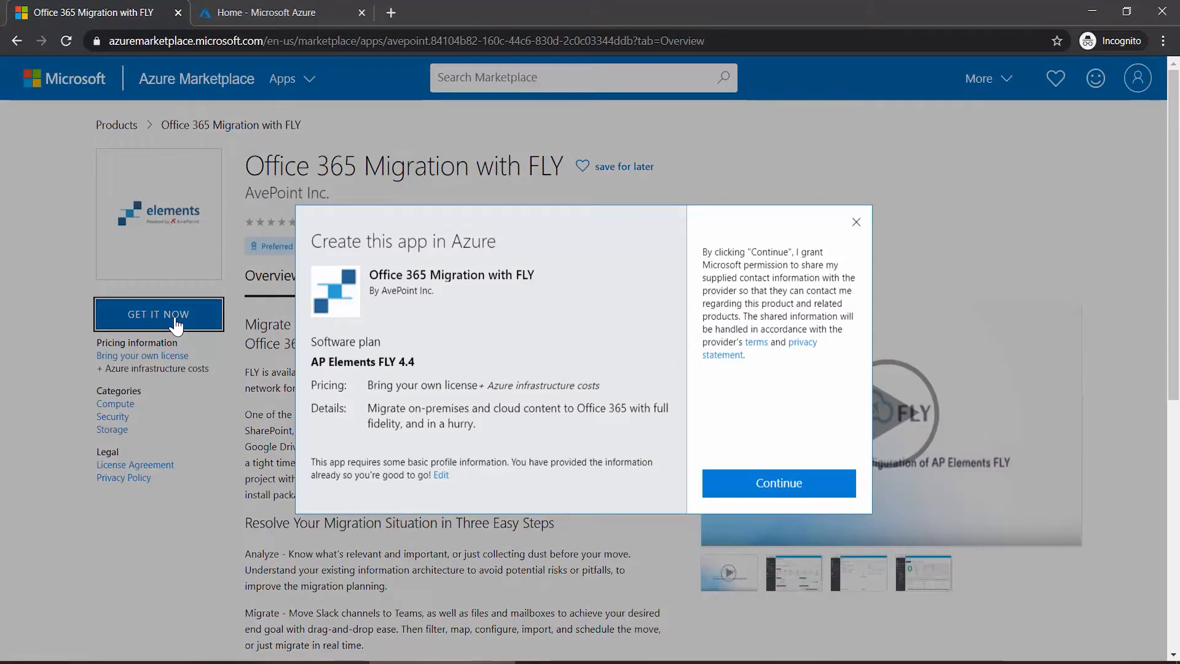
pyautogui.moveTo(728, 469)
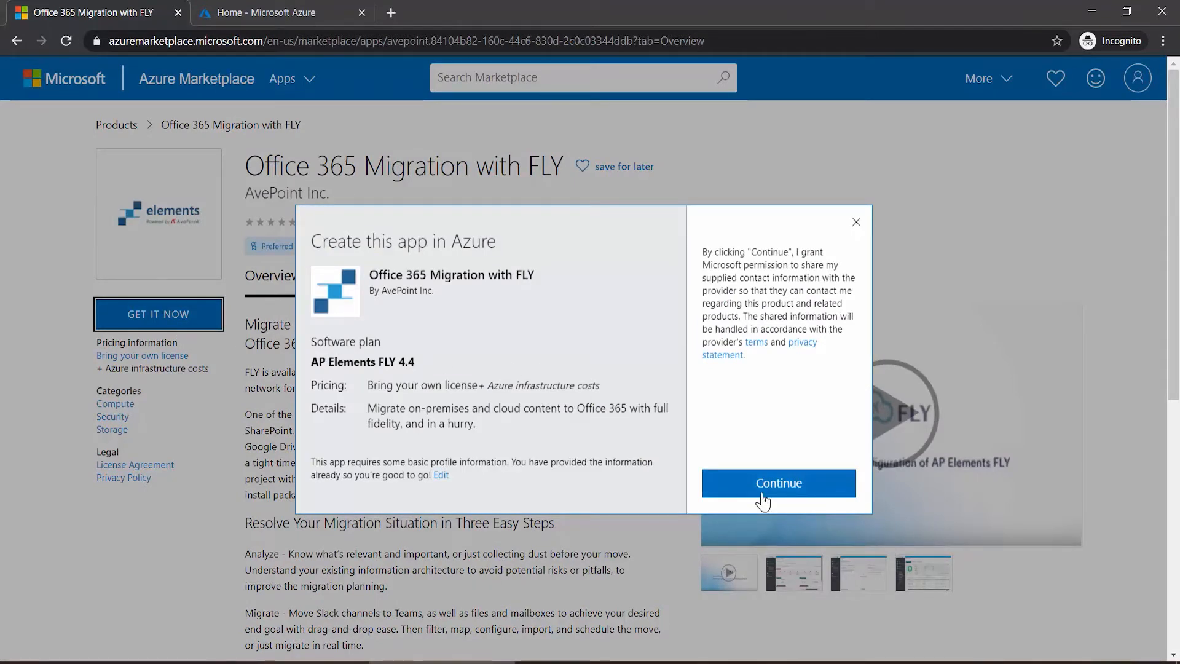
pyautogui.click(778, 482)
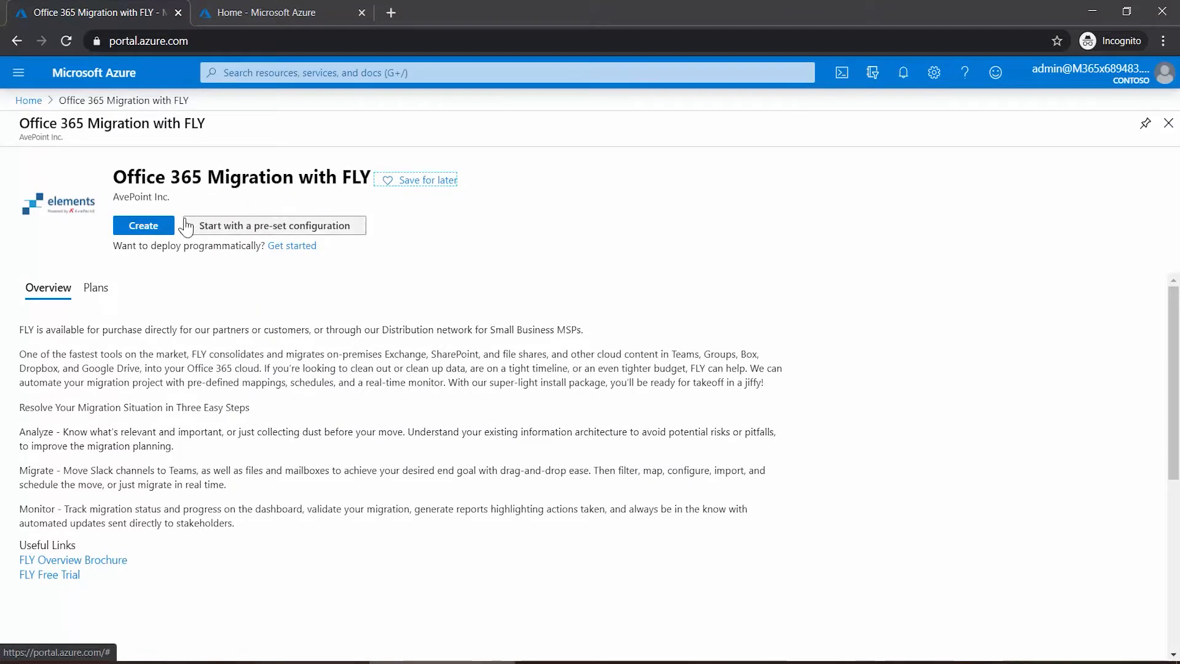
pyautogui.moveTo(291, 242)
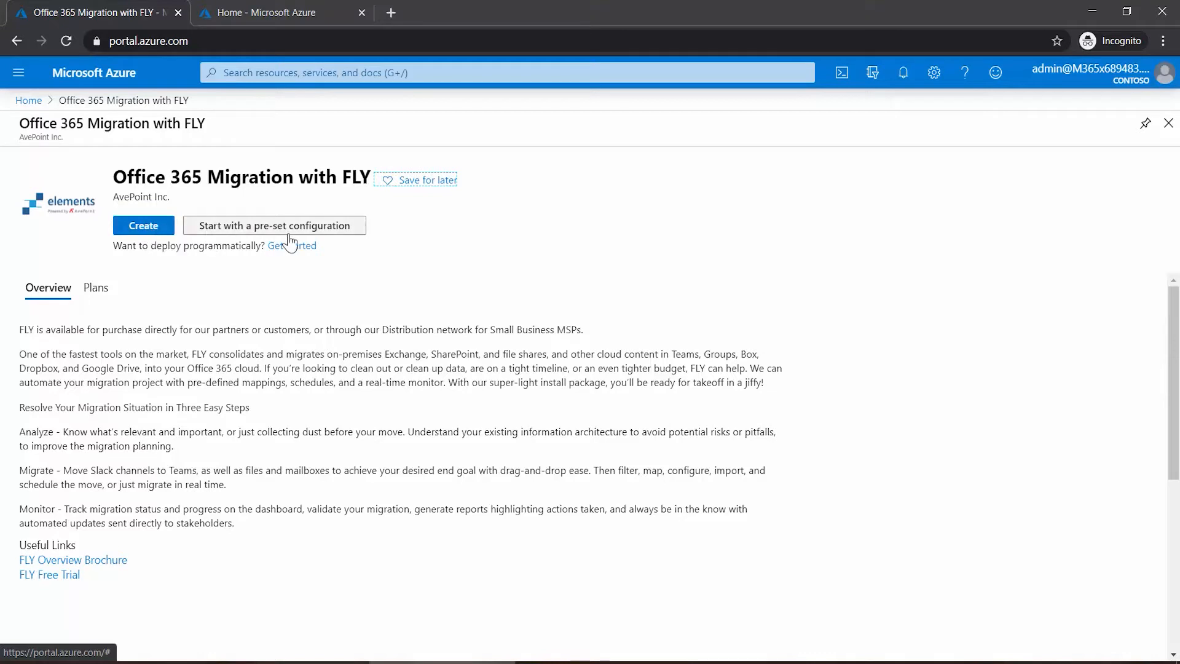
pyautogui.moveTo(274, 225)
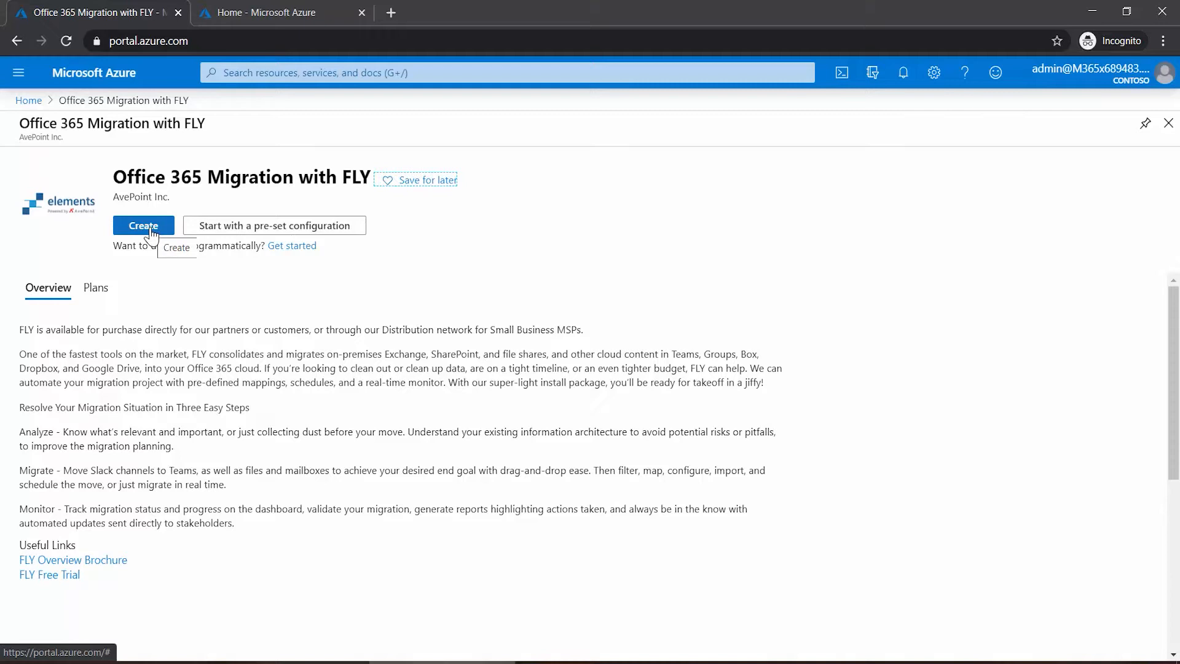
pyautogui.moveTo(241, 230)
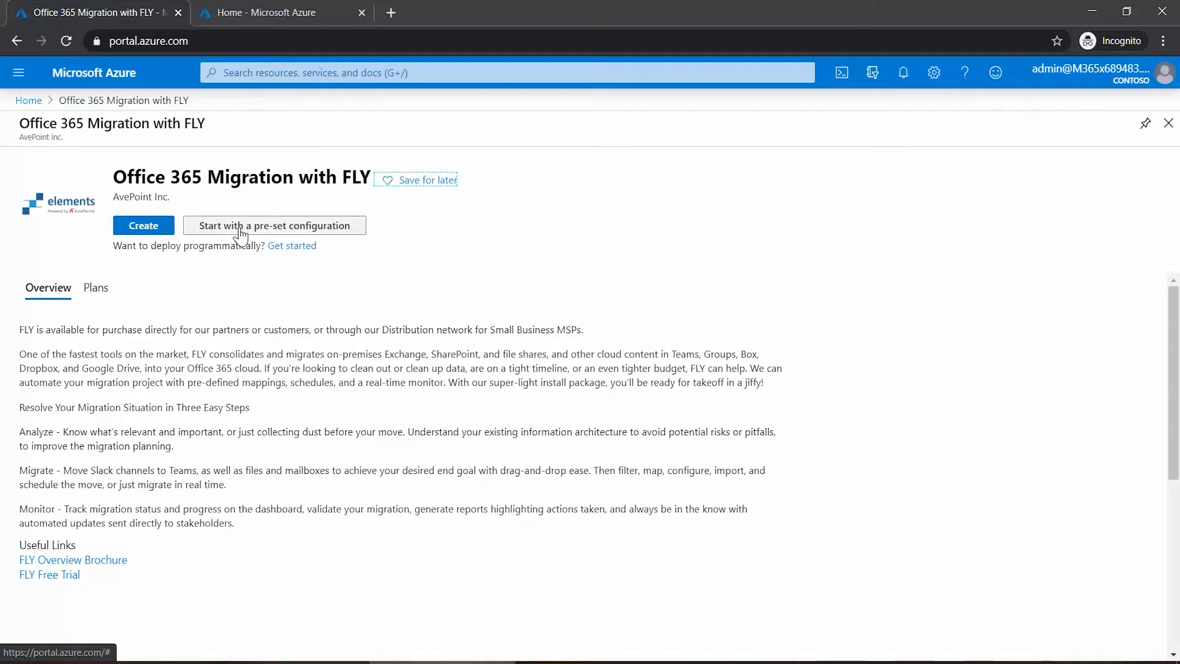
pyautogui.moveTo(274, 225)
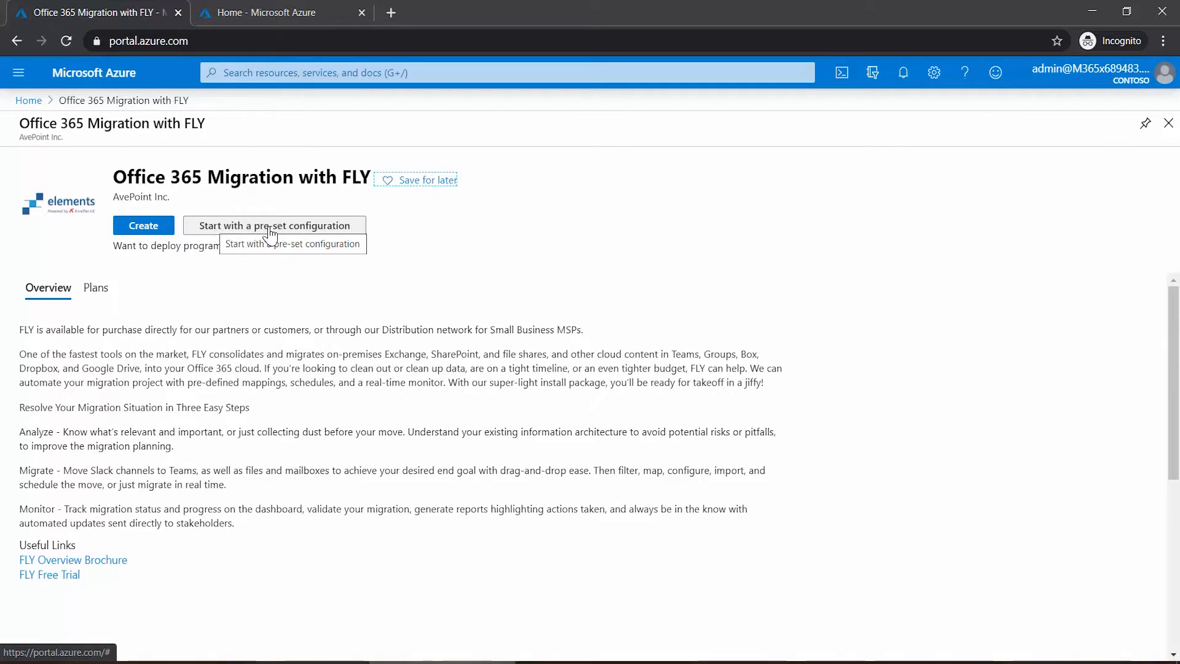
pyautogui.moveTo(266, 233)
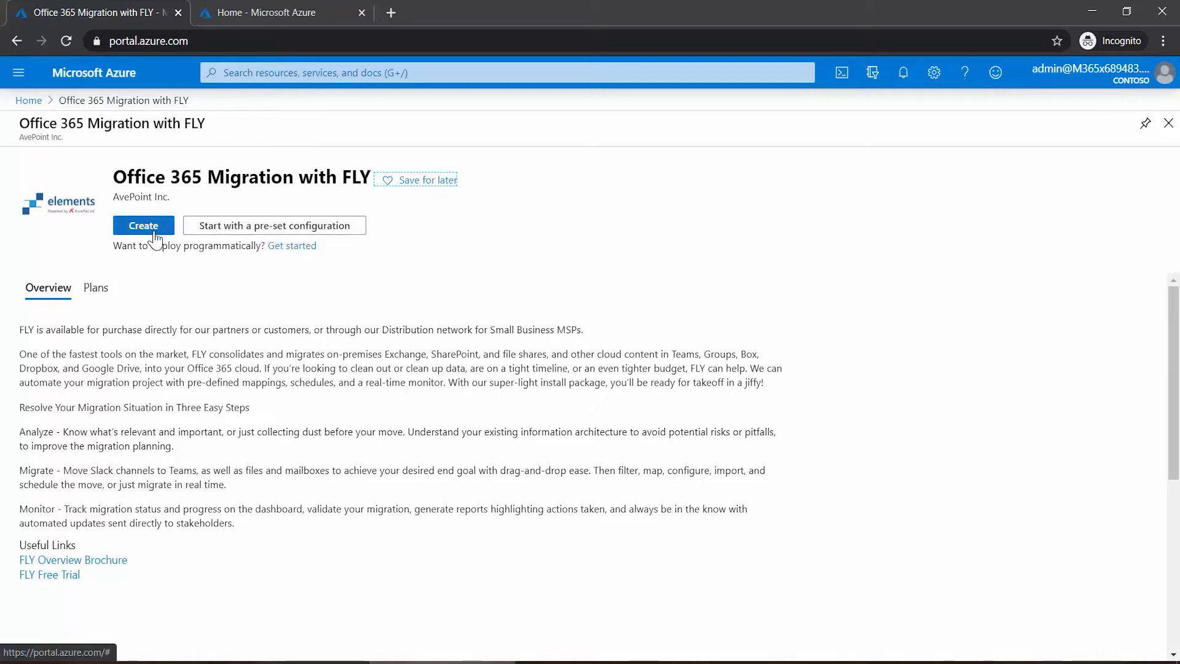
# - Start the Create a virtual machine form with AP Elements FLY 4.4 as the image
pyautogui.click(143, 225)
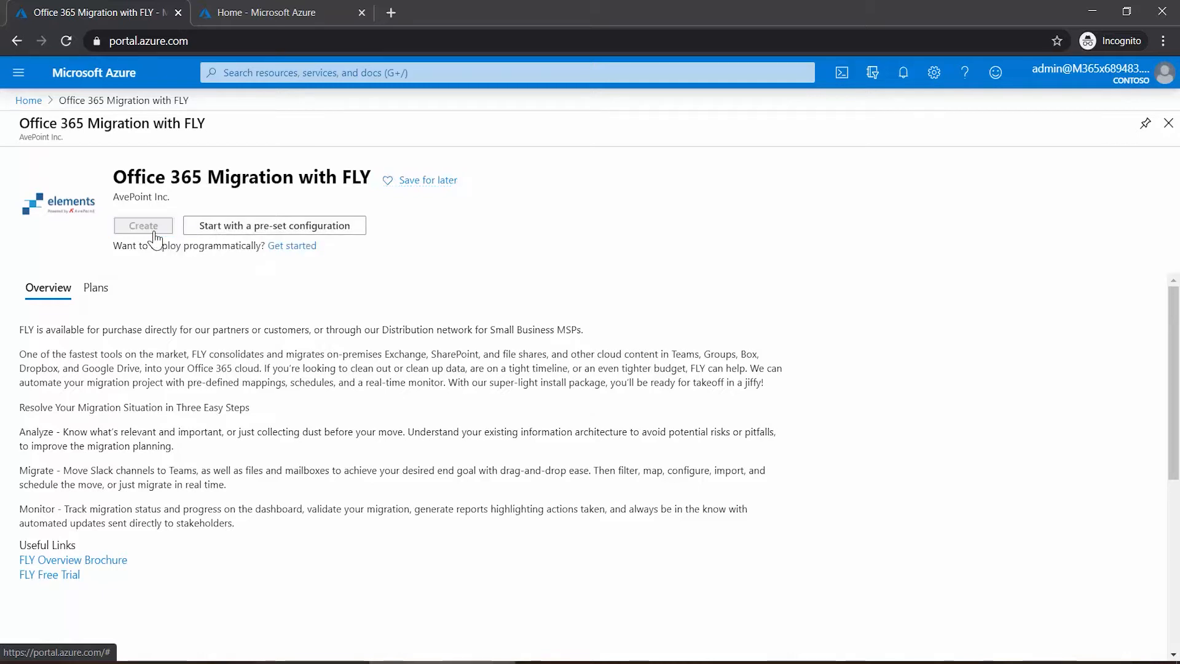
pyautogui.click(143, 225)
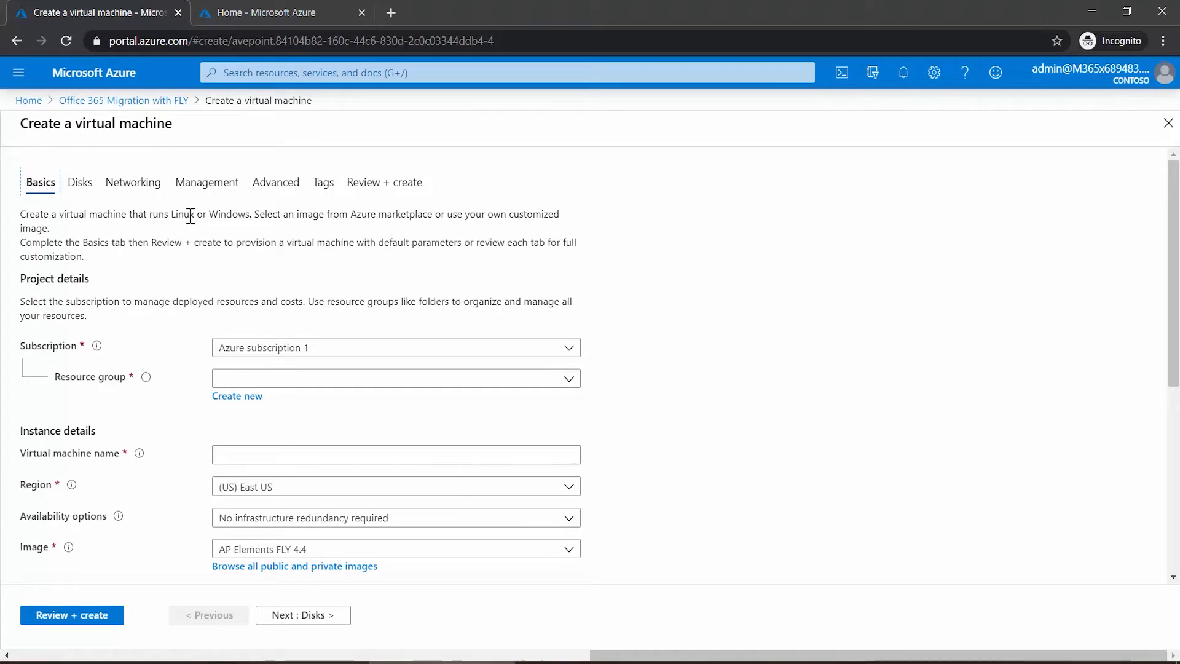
pyautogui.moveTo(346, 196)
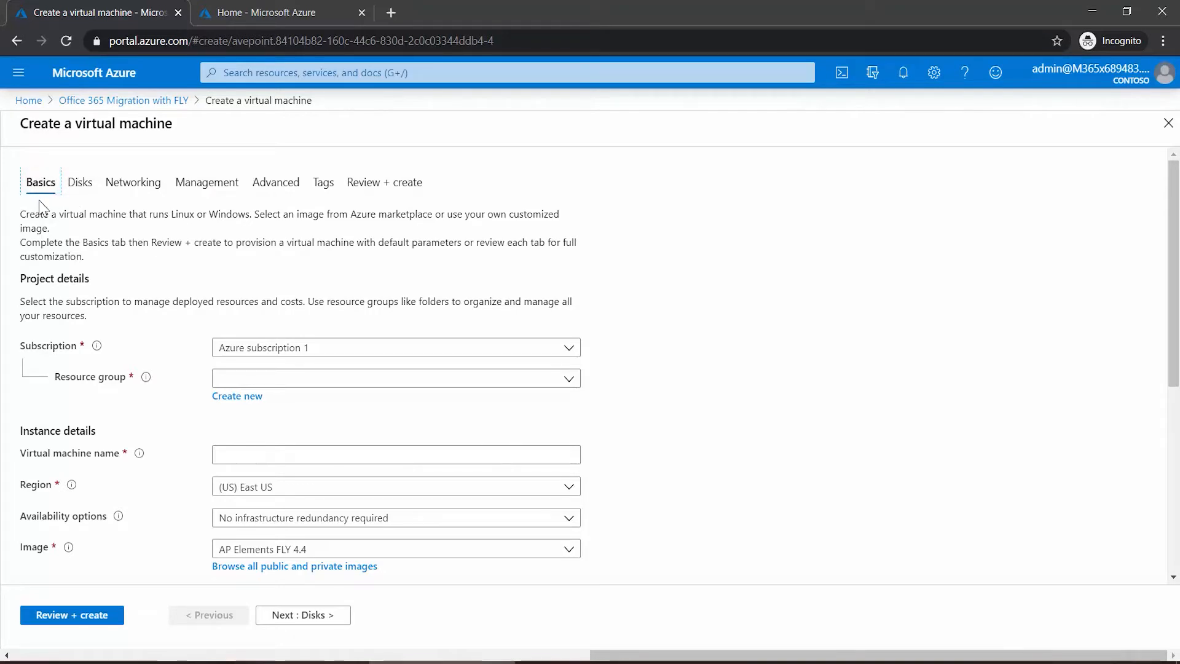
pyautogui.moveTo(185, 347)
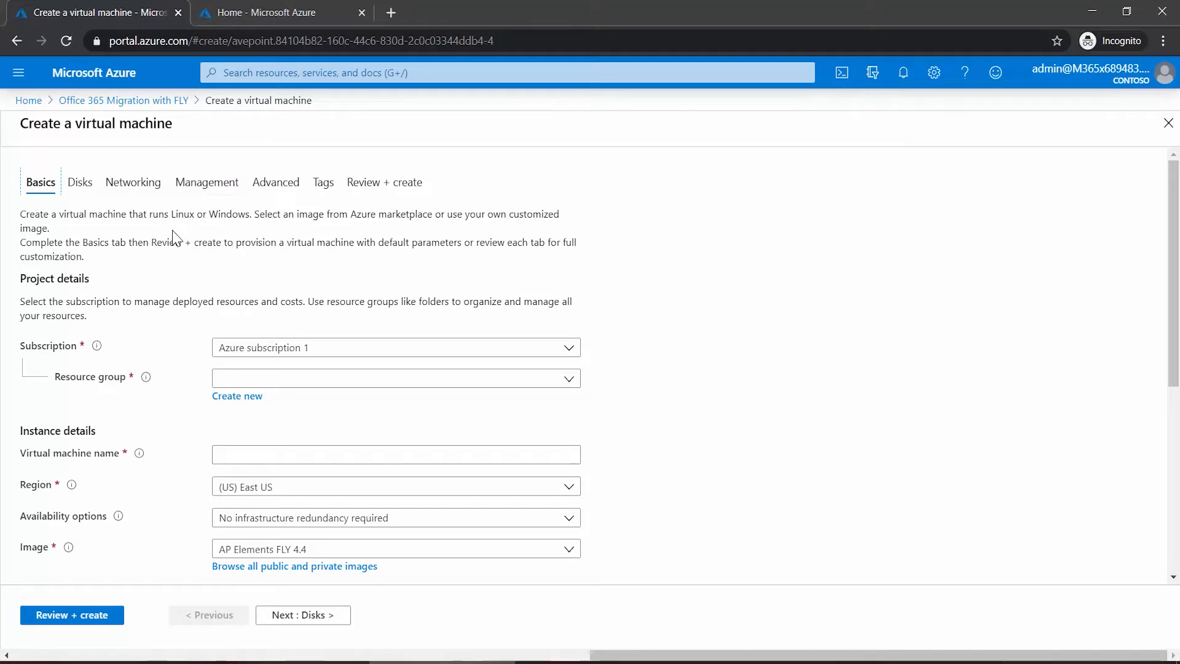
# - Set the resource group to the existing FLY-VMs under Azure subscription 1
pyautogui.scroll(-3)
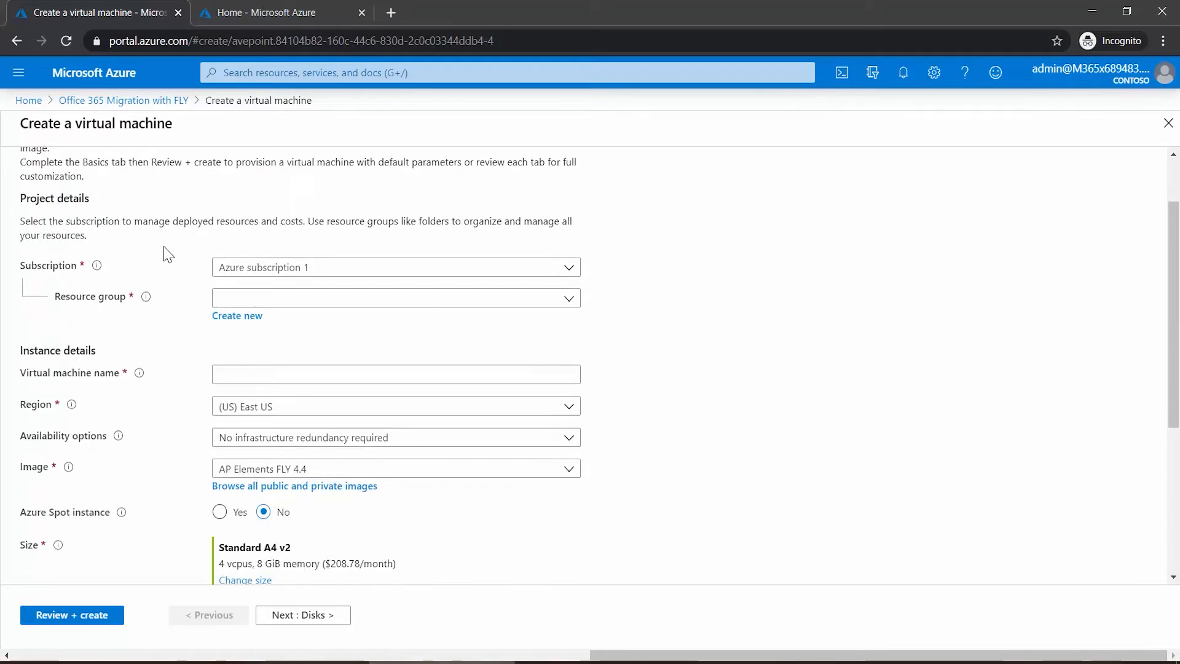
pyautogui.moveTo(298, 273)
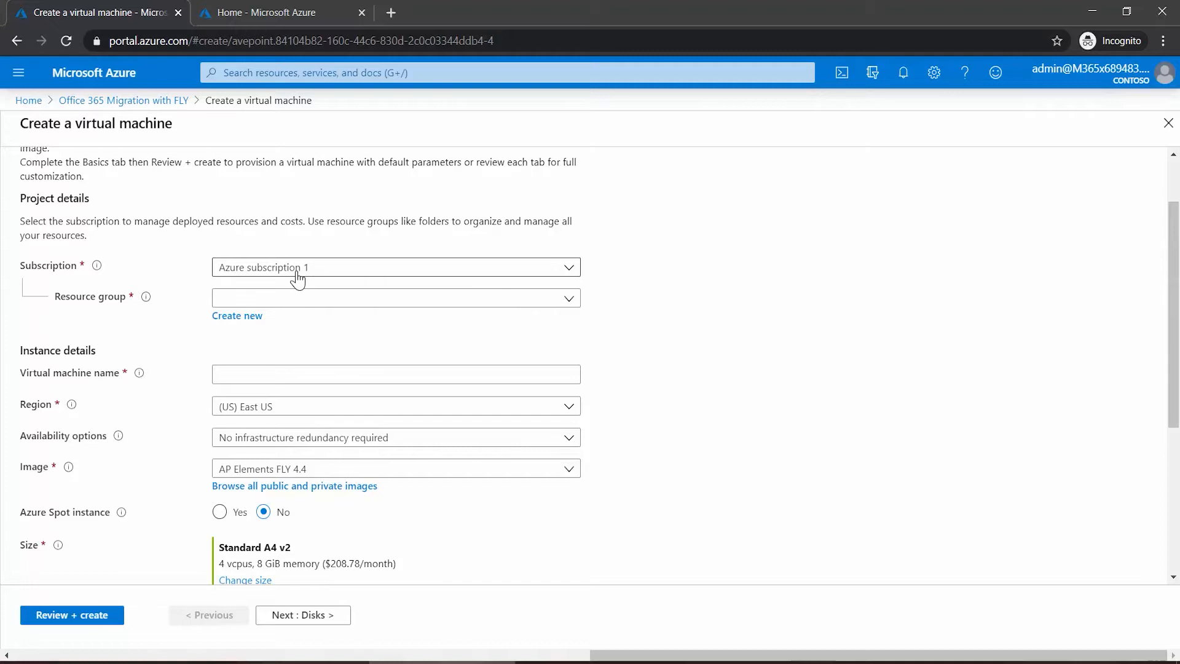
pyautogui.moveTo(294, 304)
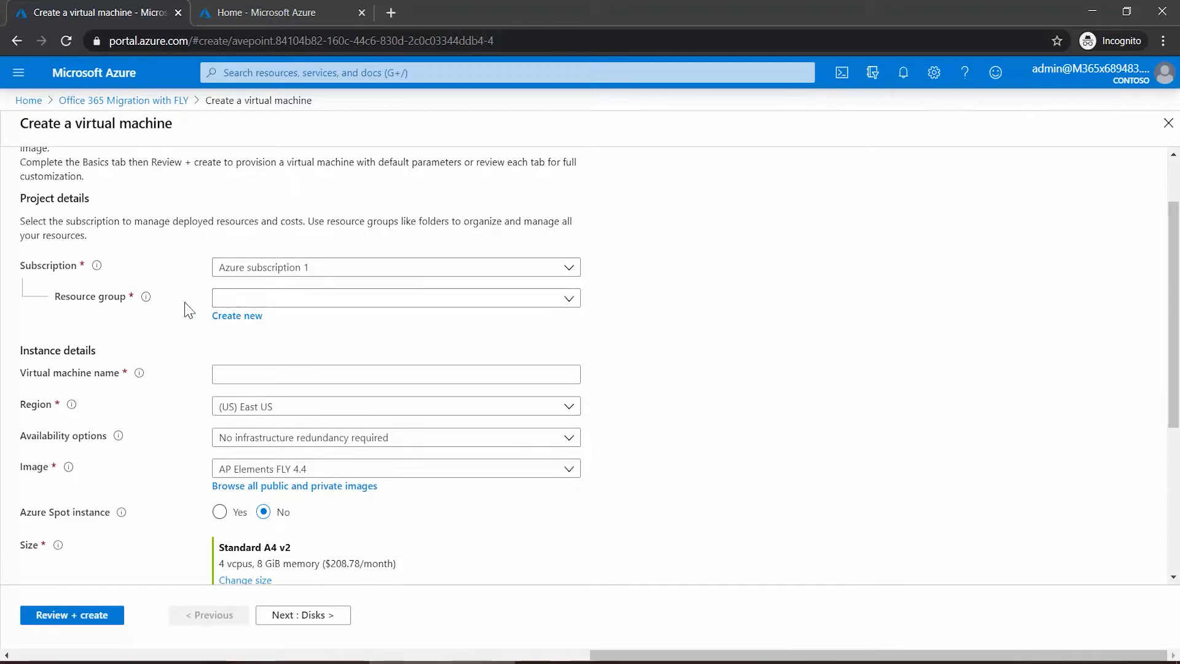
pyautogui.moveTo(145, 296)
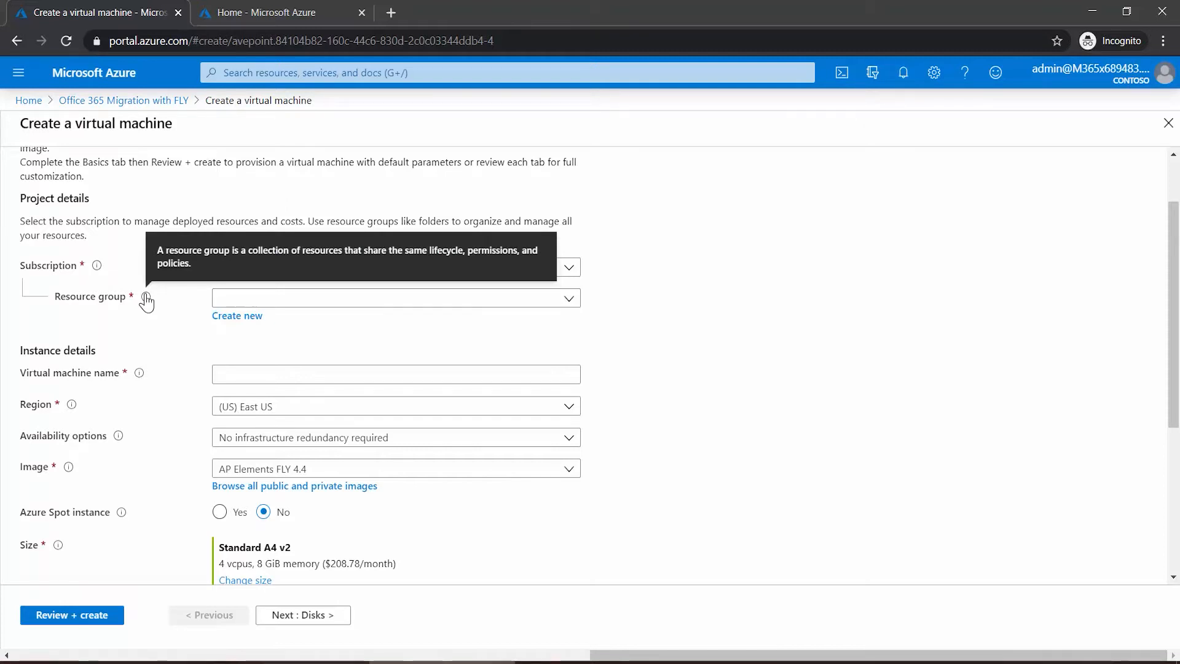
pyautogui.click(395, 297)
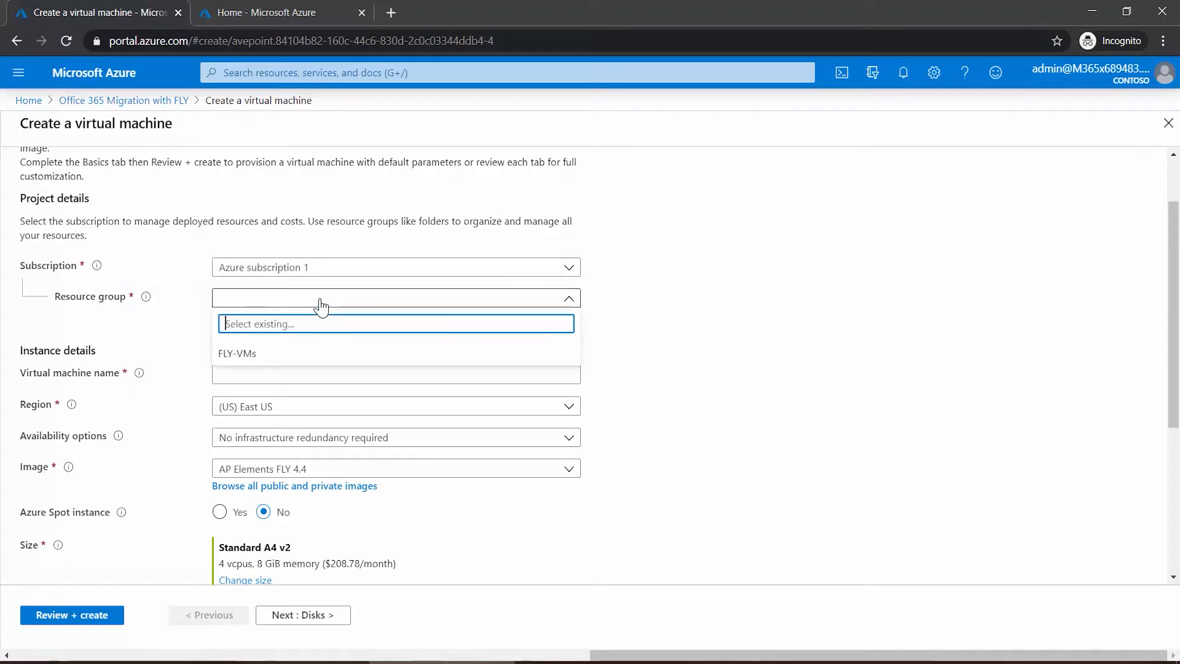
pyautogui.moveTo(267, 356)
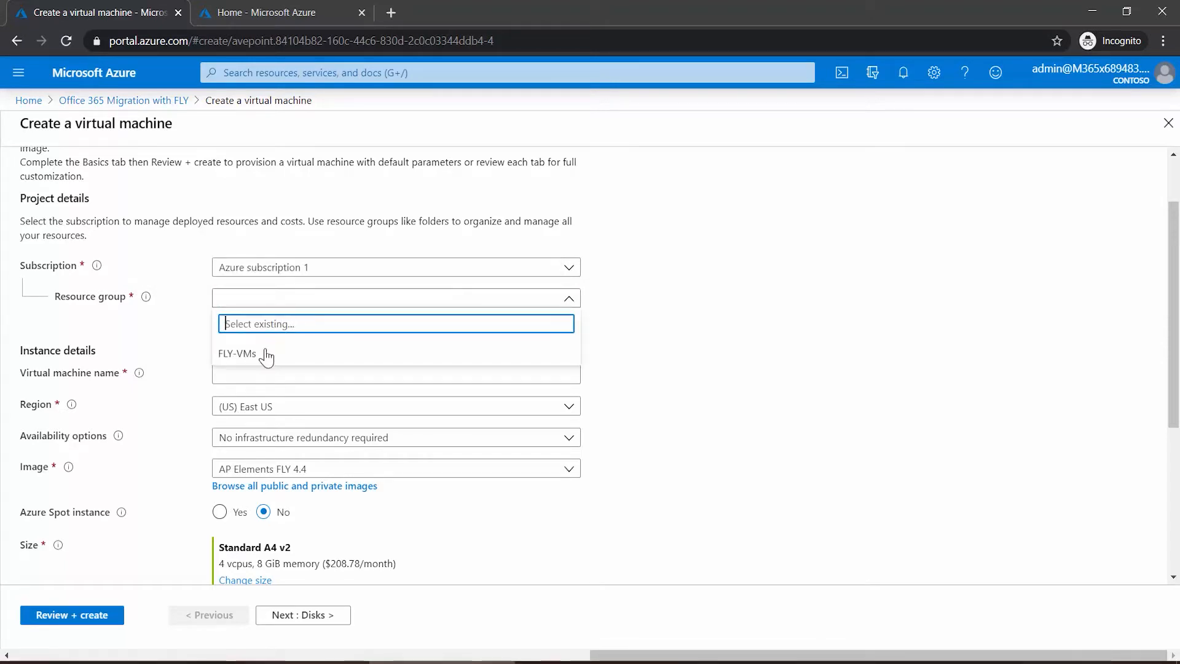
pyautogui.click(238, 355)
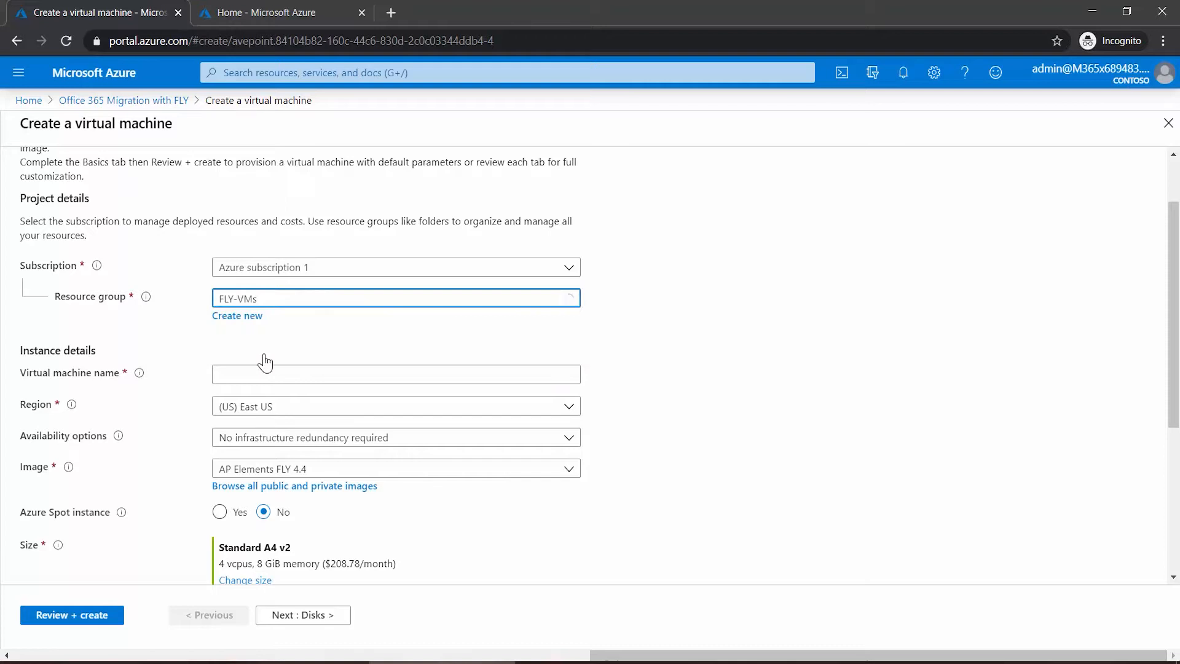
pyautogui.scroll(-3)
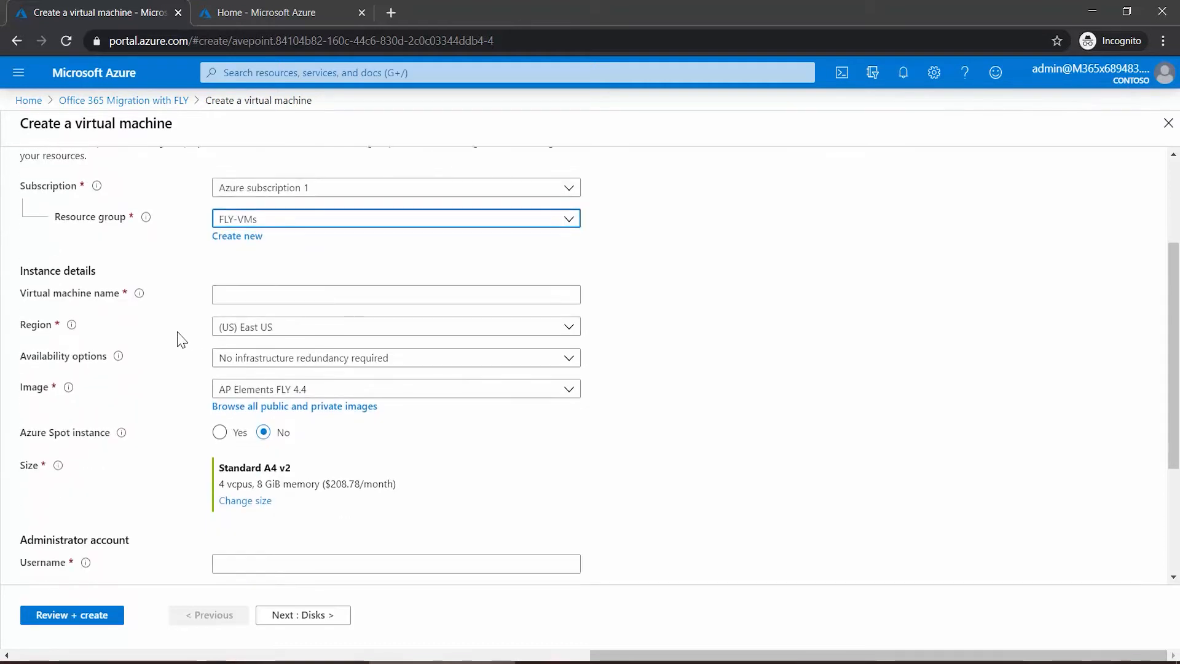
pyautogui.click(394, 294)
pyautogui.write('FLYVM-1')
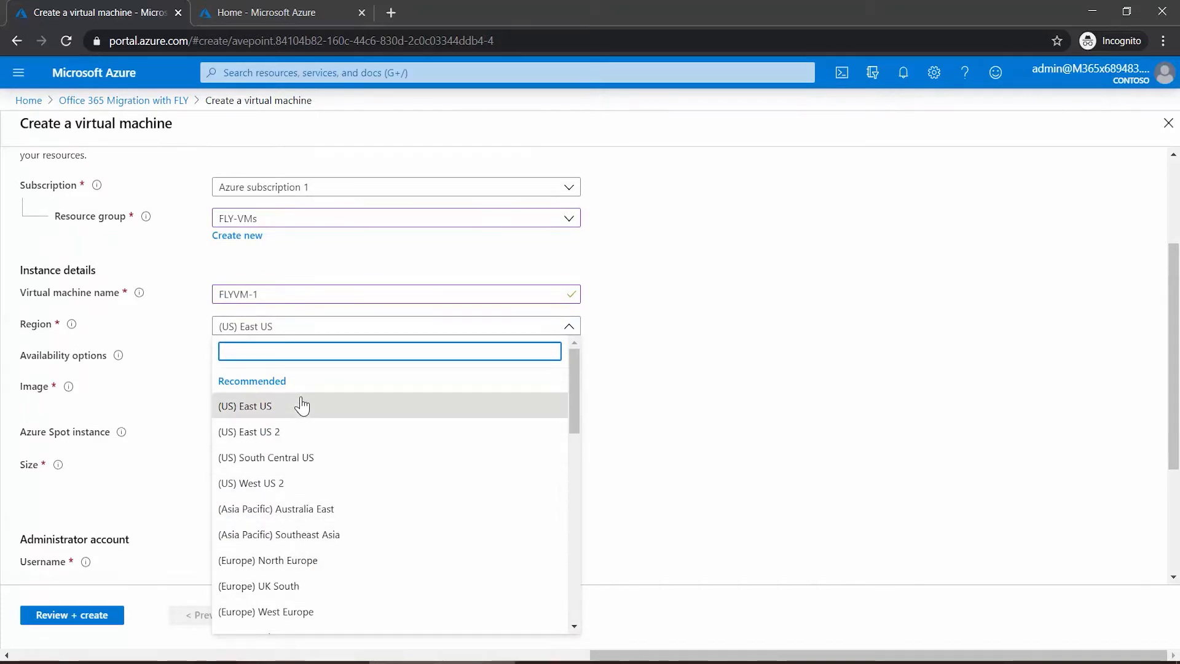
pyautogui.click(245, 406)
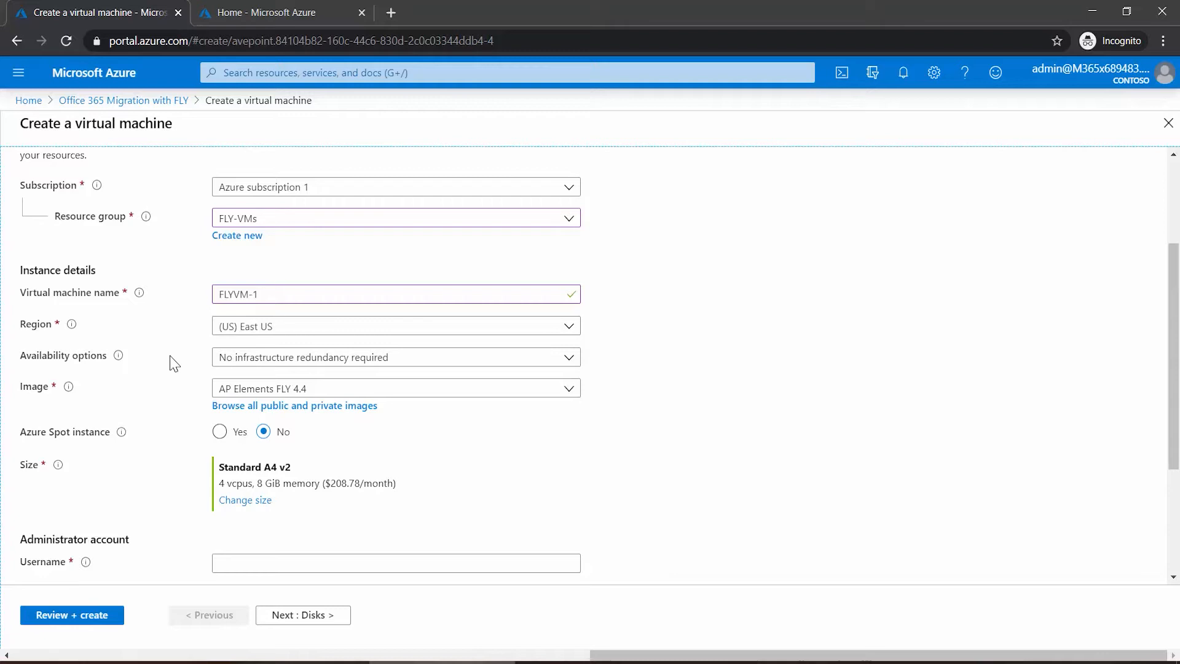
pyautogui.scroll(-3)
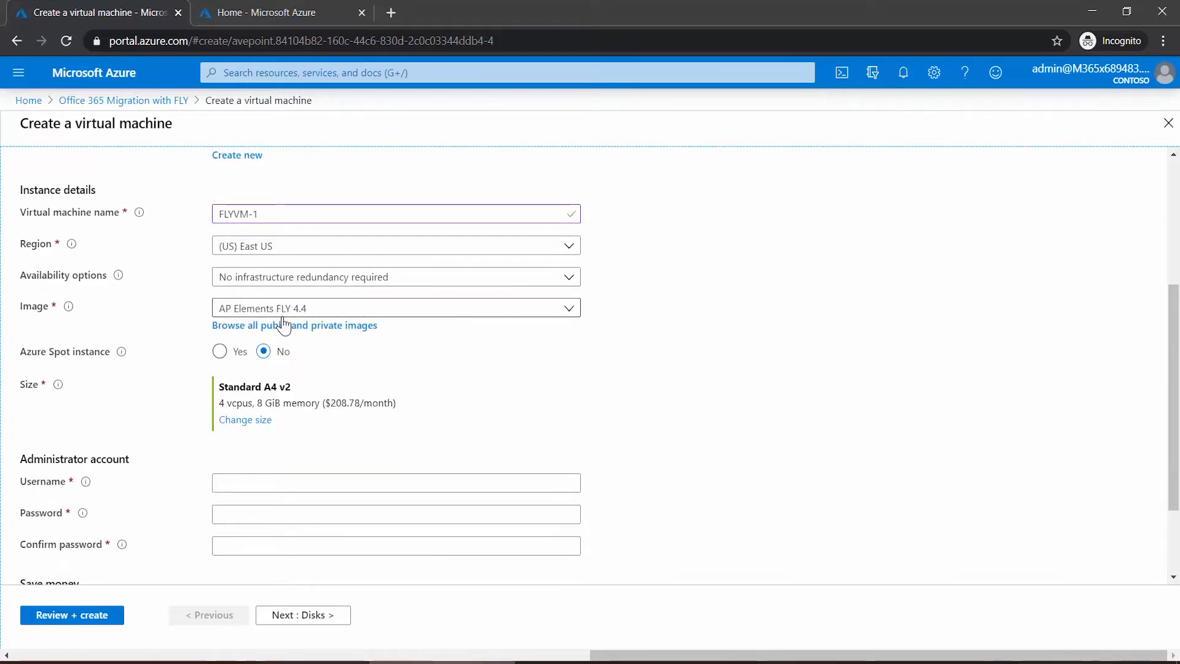
pyautogui.moveTo(313, 321)
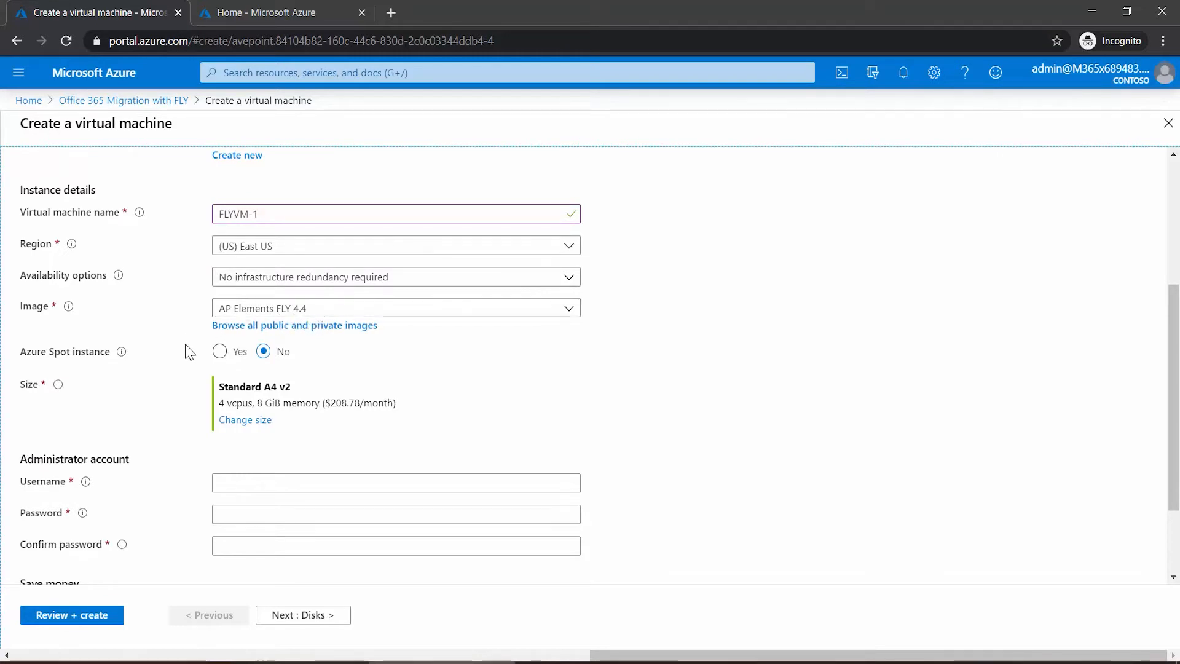
pyautogui.scroll(-3)
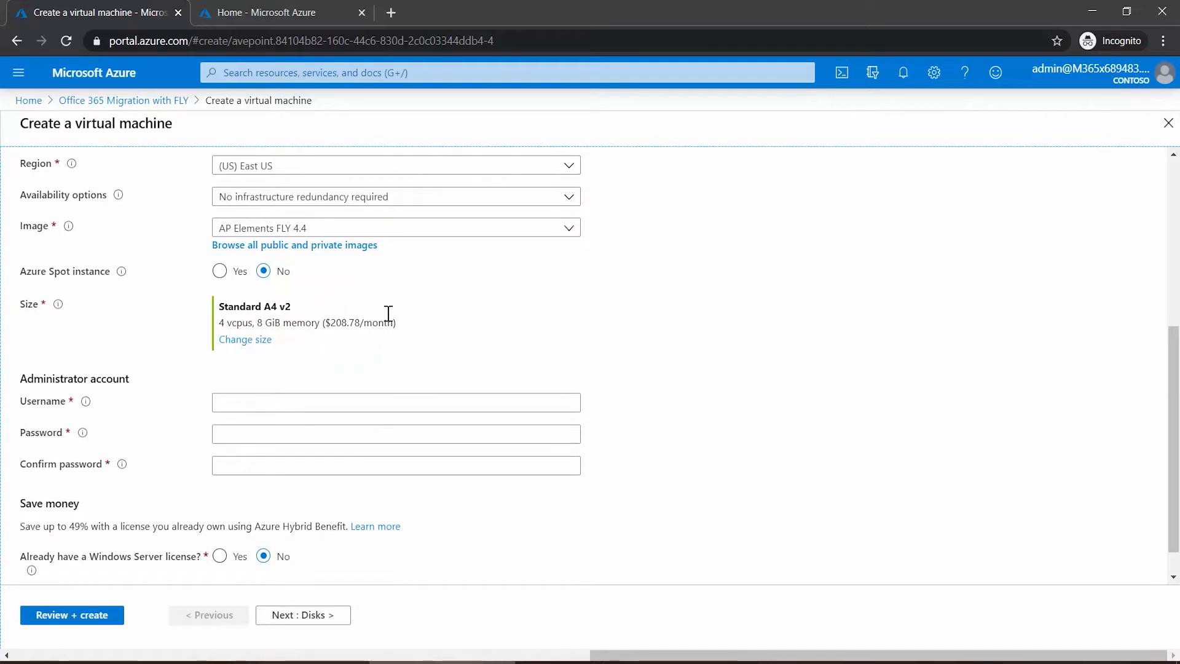
pyautogui.moveTo(403, 324)
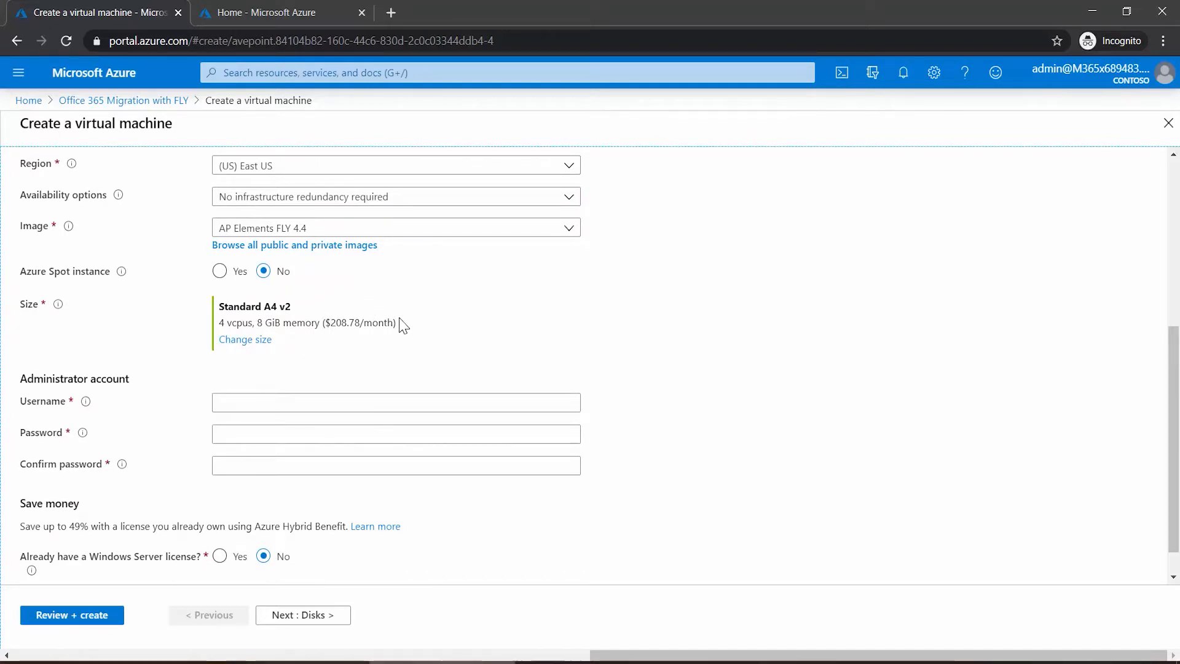
pyautogui.moveTo(320, 330)
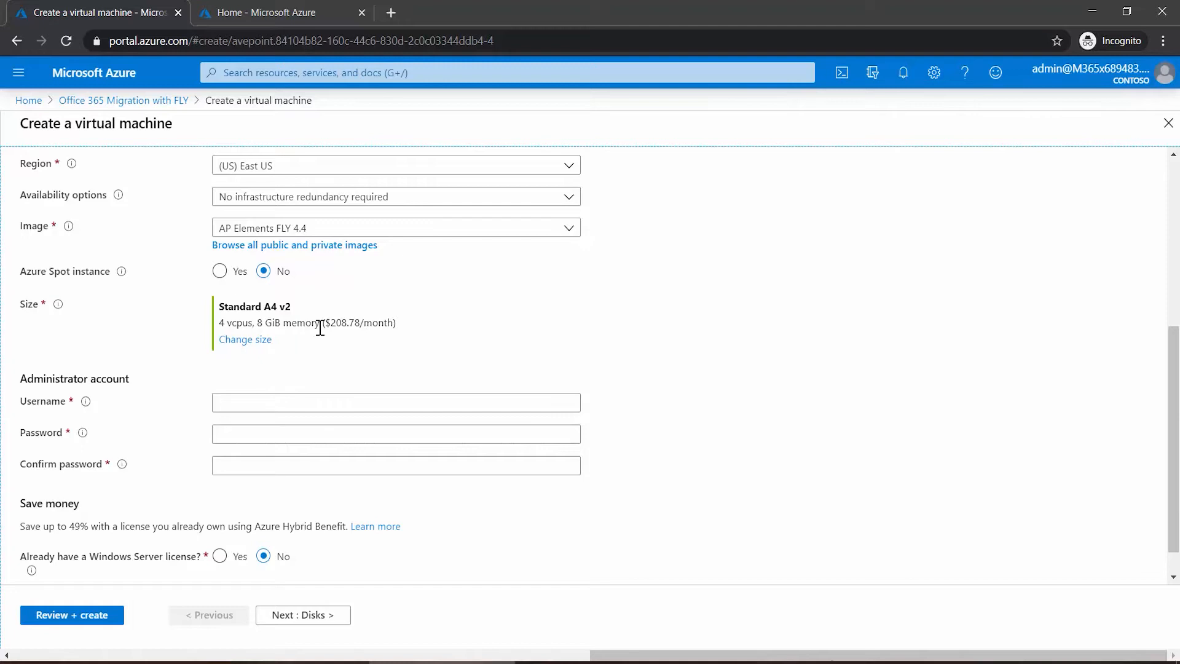
# - Filter the VM size list to 4 vCPUs and 16 GiB RAM
pyautogui.click(245, 339)
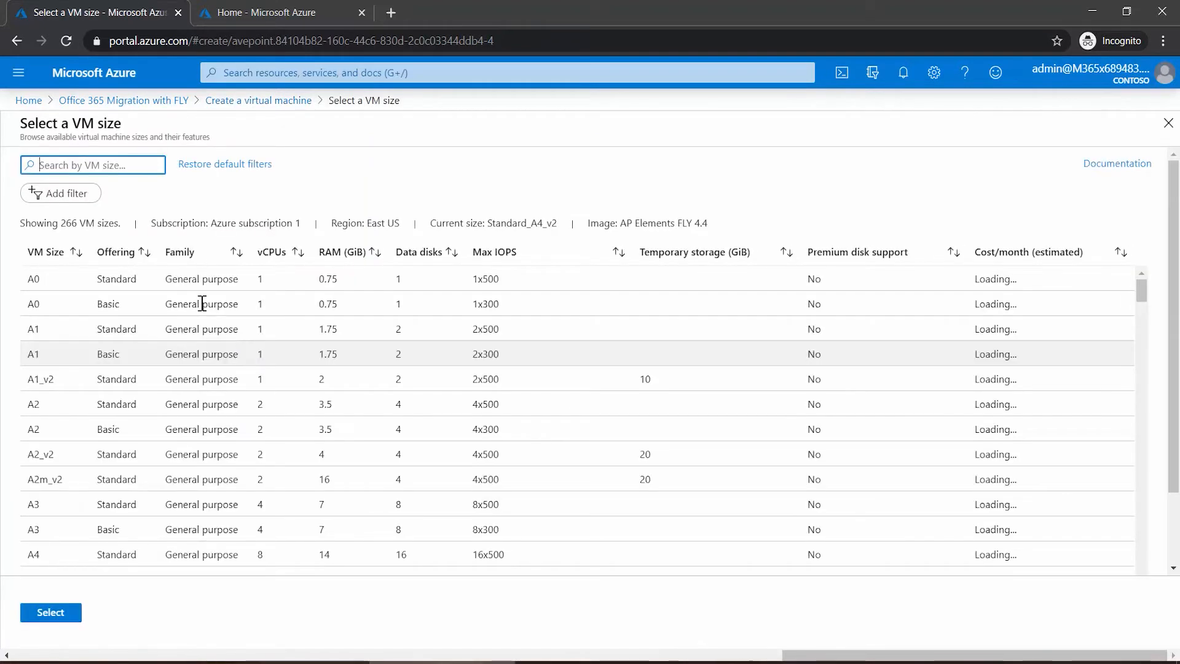
pyautogui.moveTo(443, 327)
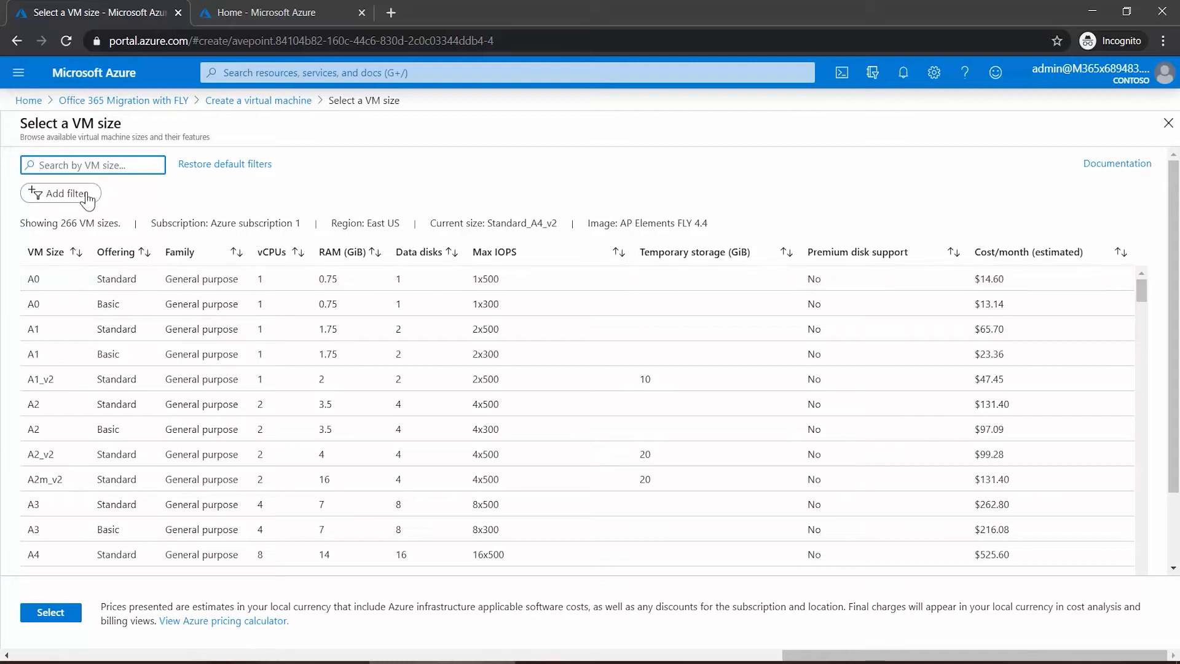
pyautogui.click(60, 193)
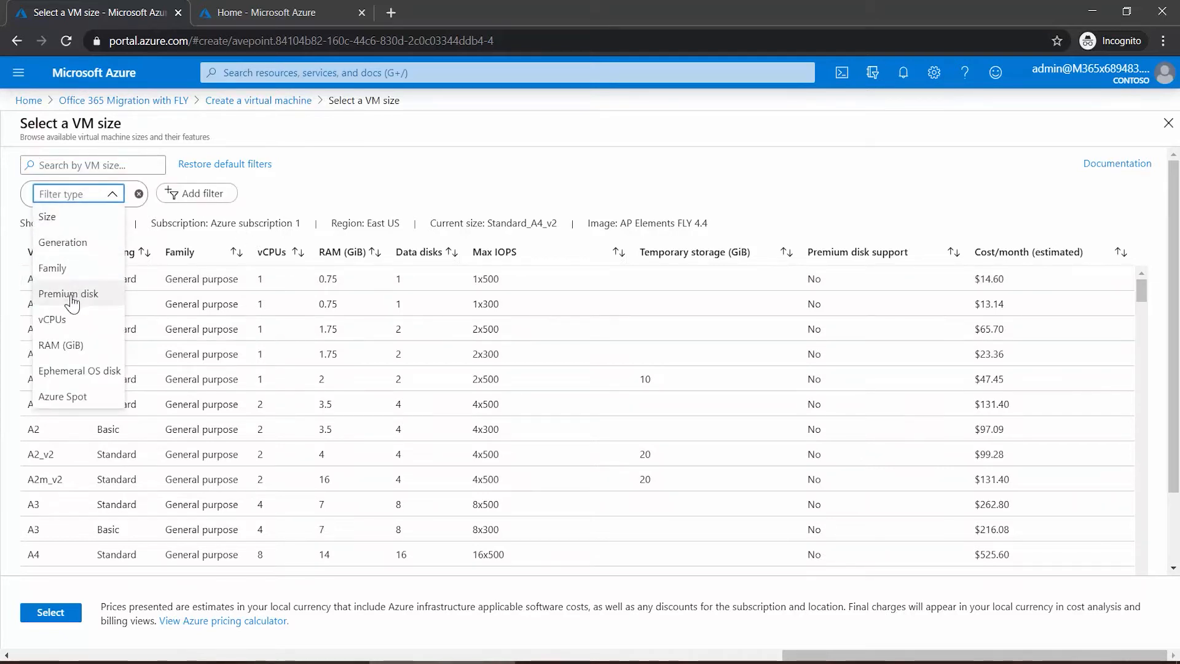
pyautogui.click(52, 319)
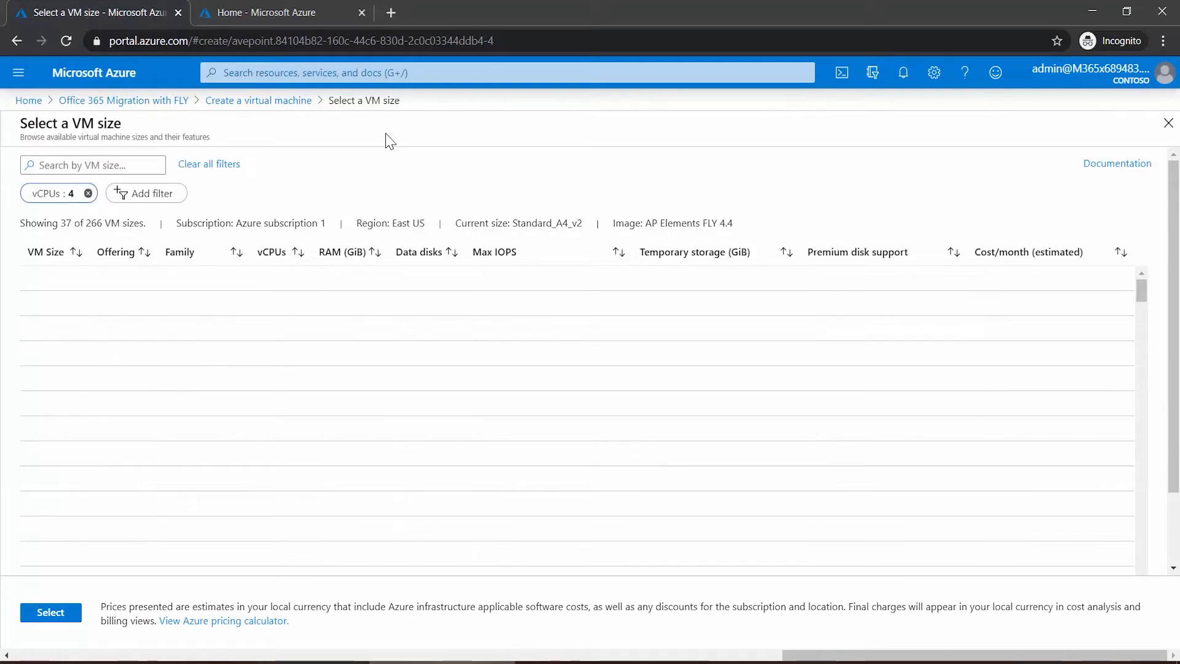
pyautogui.click(150, 193)
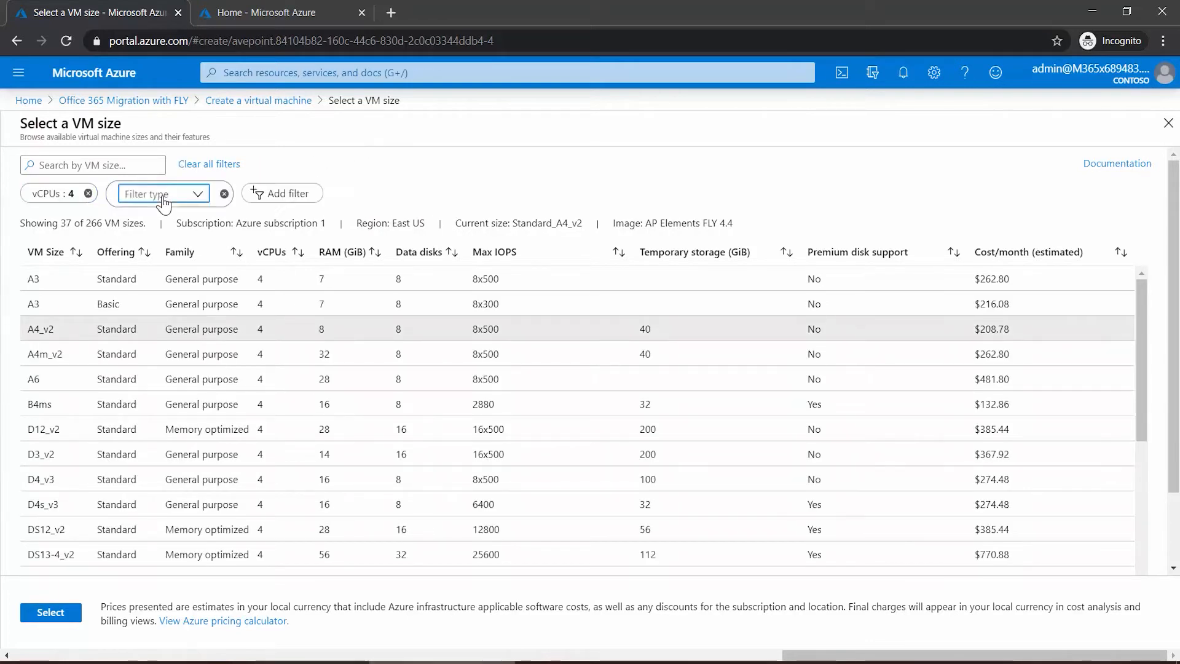
pyautogui.click(162, 193)
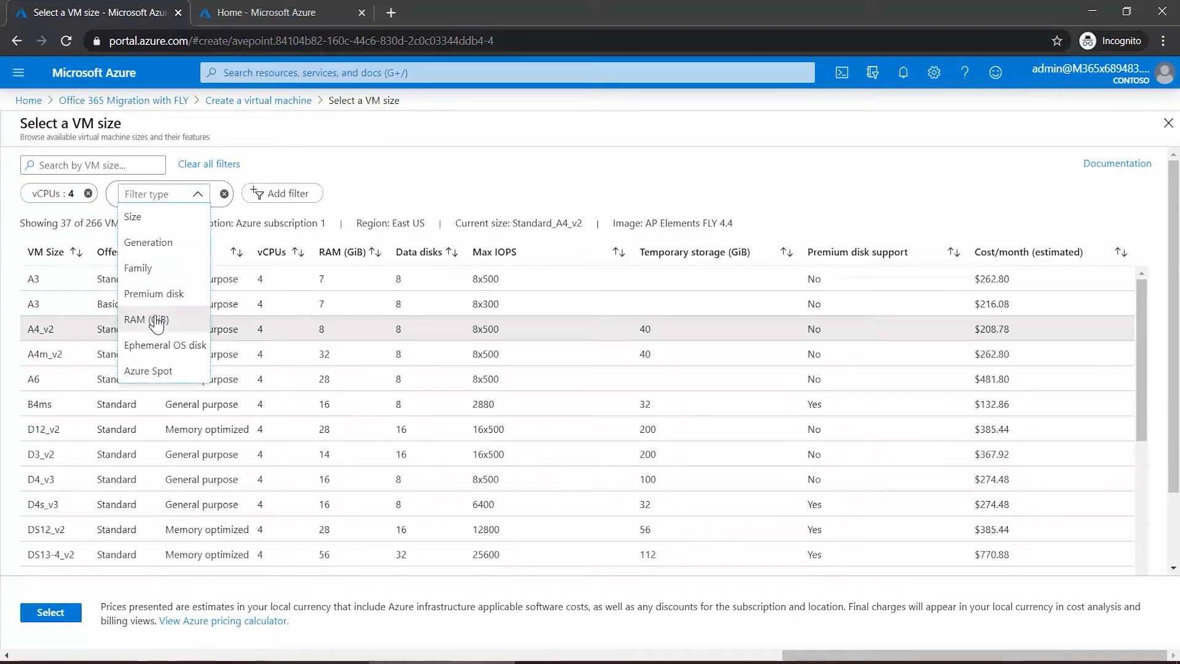
pyautogui.click(145, 319)
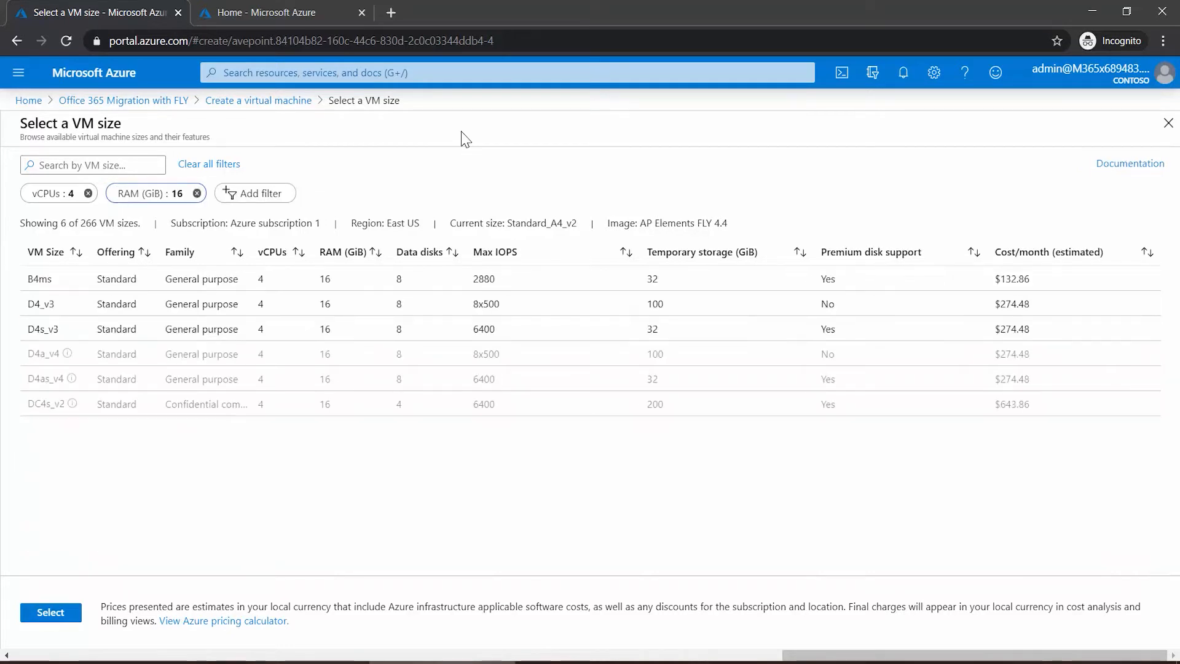
pyautogui.moveTo(72, 329)
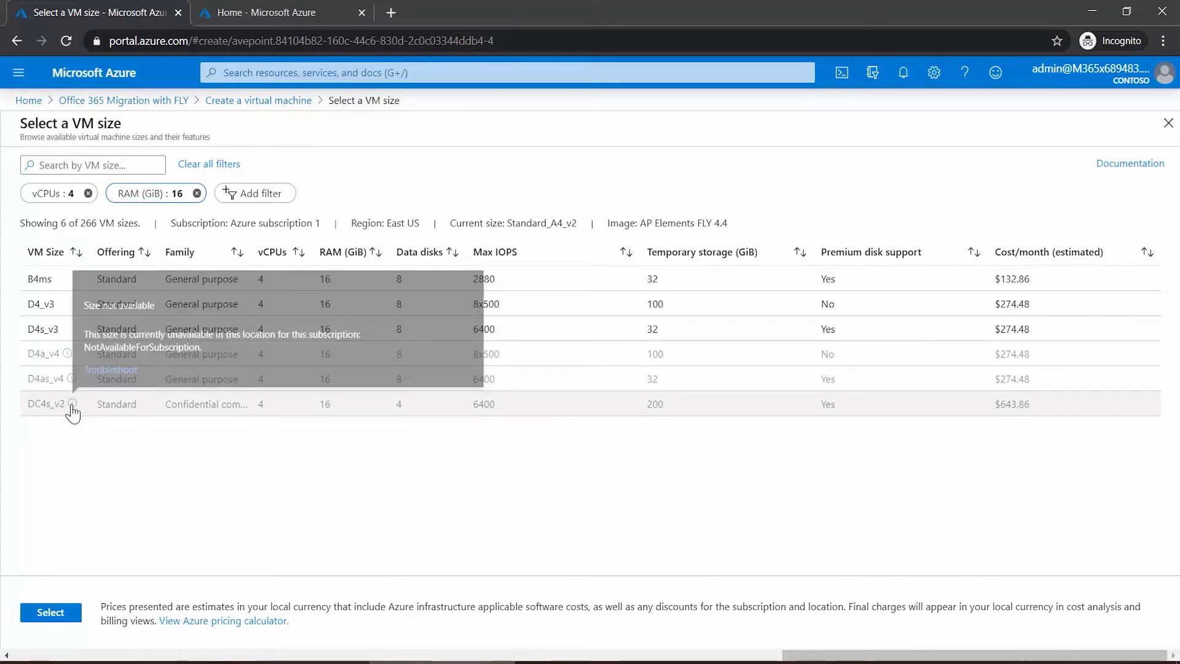
pyautogui.moveTo(120, 310)
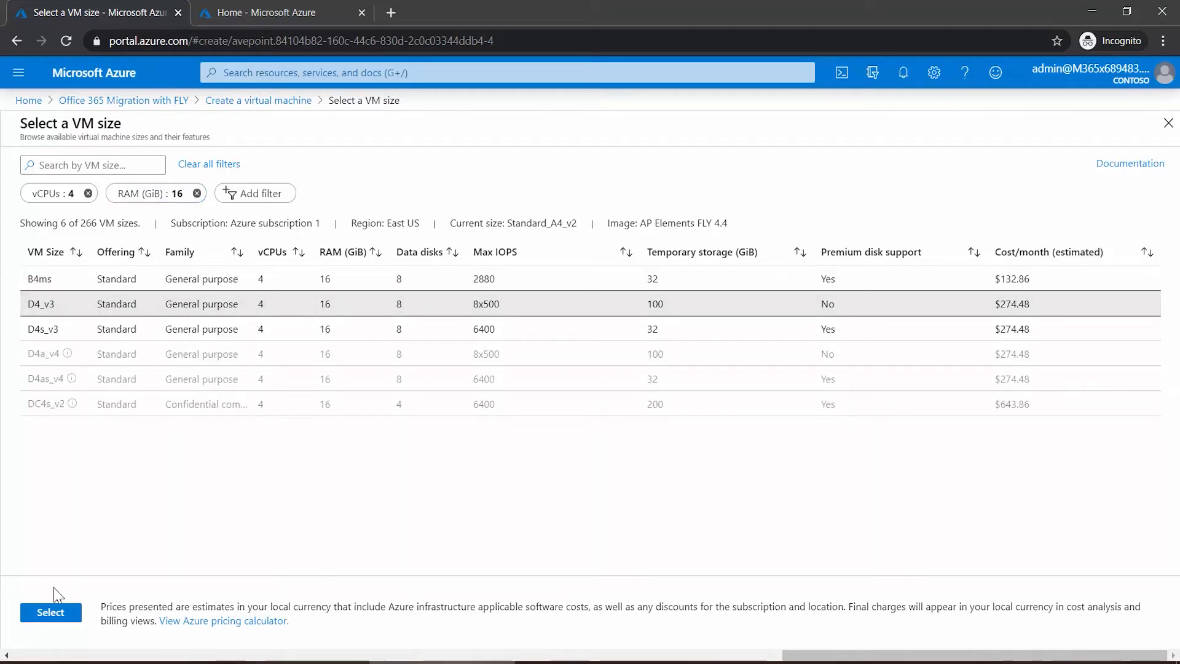
# - Apply Standard D4 v3 (4 vCPUs, 16 GiB) as the VM size and move to the Username field
pyautogui.click(50, 612)
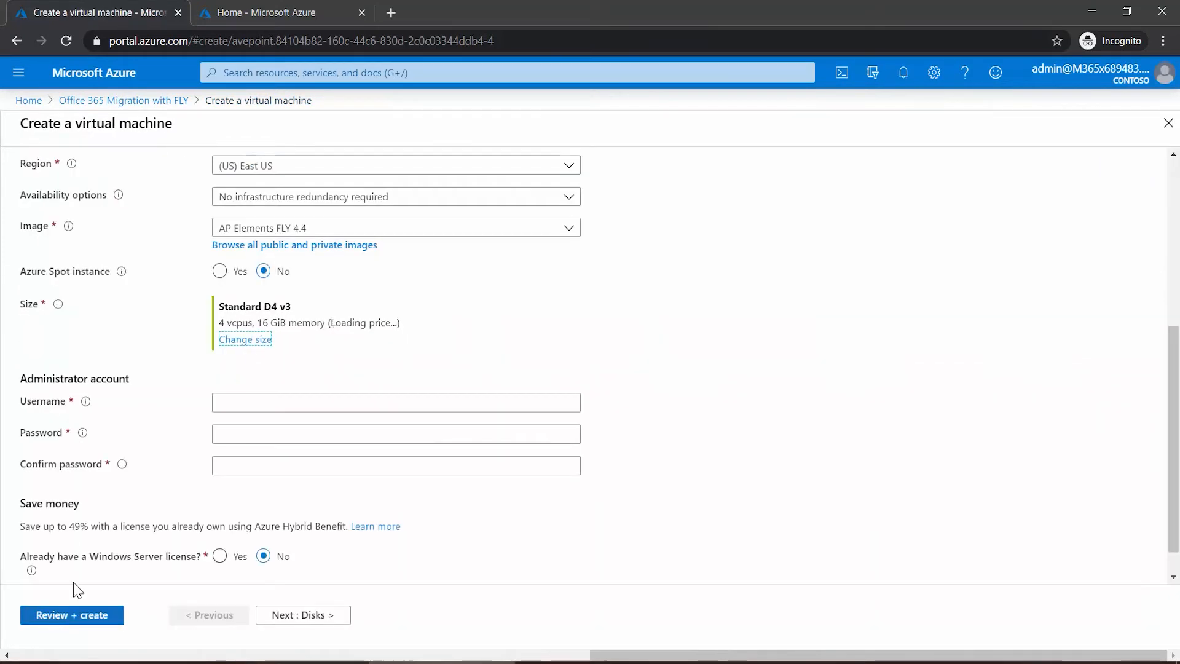
pyautogui.click(395, 402)
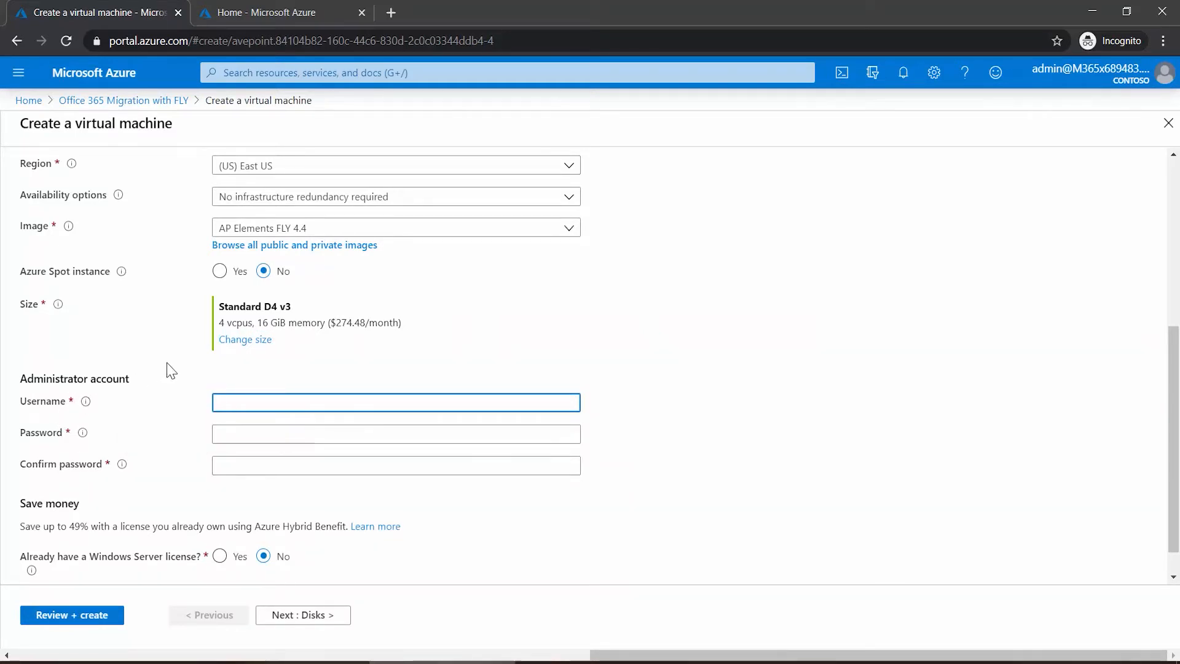
pyautogui.moveTo(206, 405)
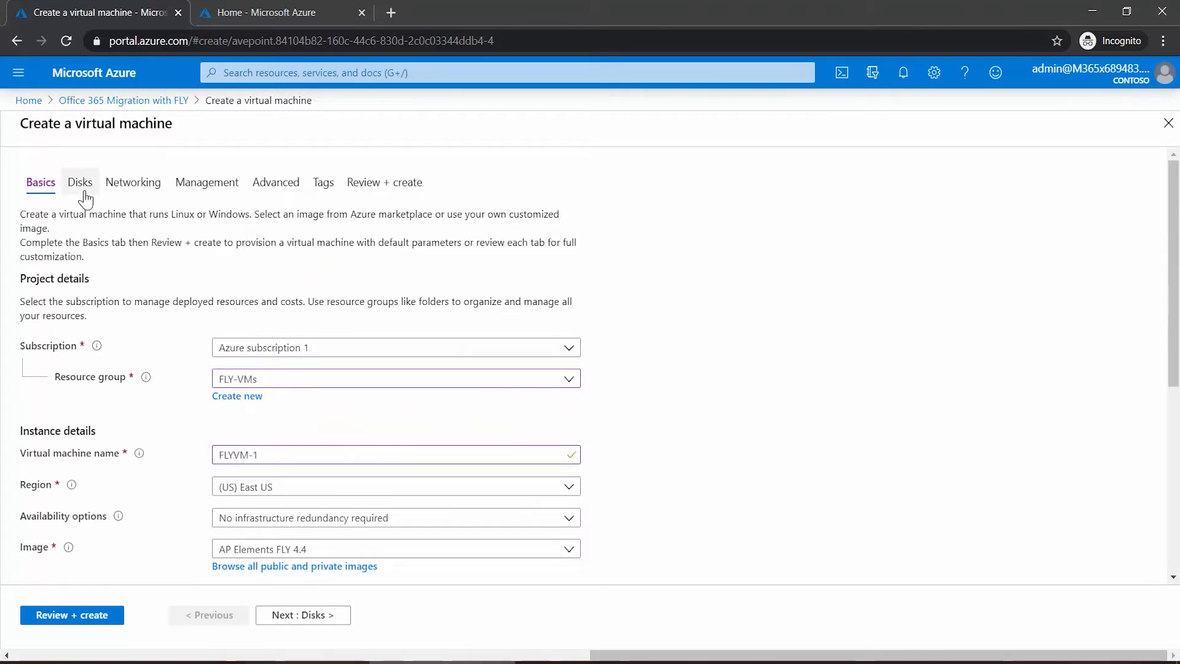
# - Make the OS disk Premium SSD, hitting a D4 v3 incompatibility error, and return to Basics
pyautogui.click(80, 182)
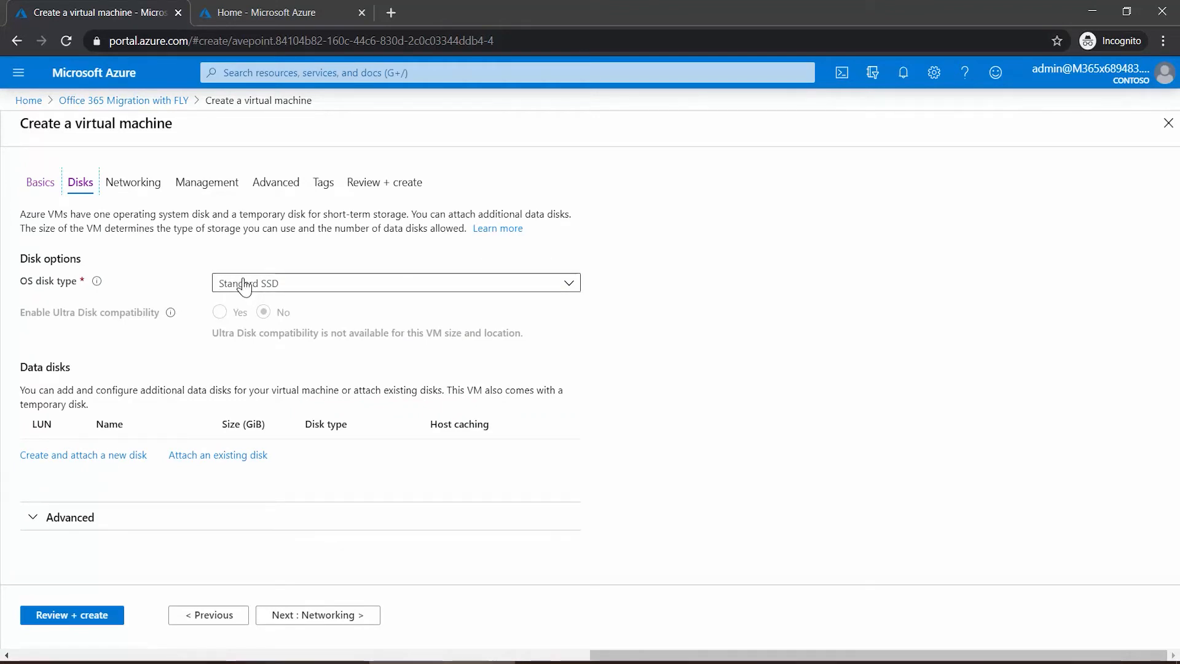
pyautogui.click(395, 282)
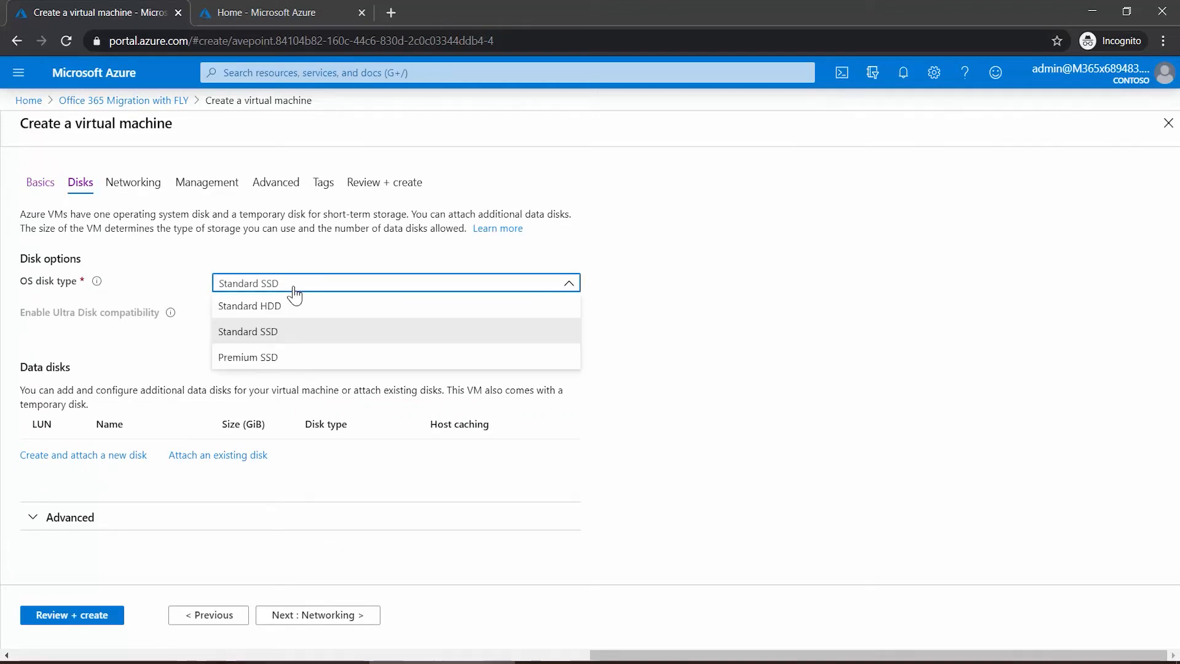
pyautogui.moveTo(282, 356)
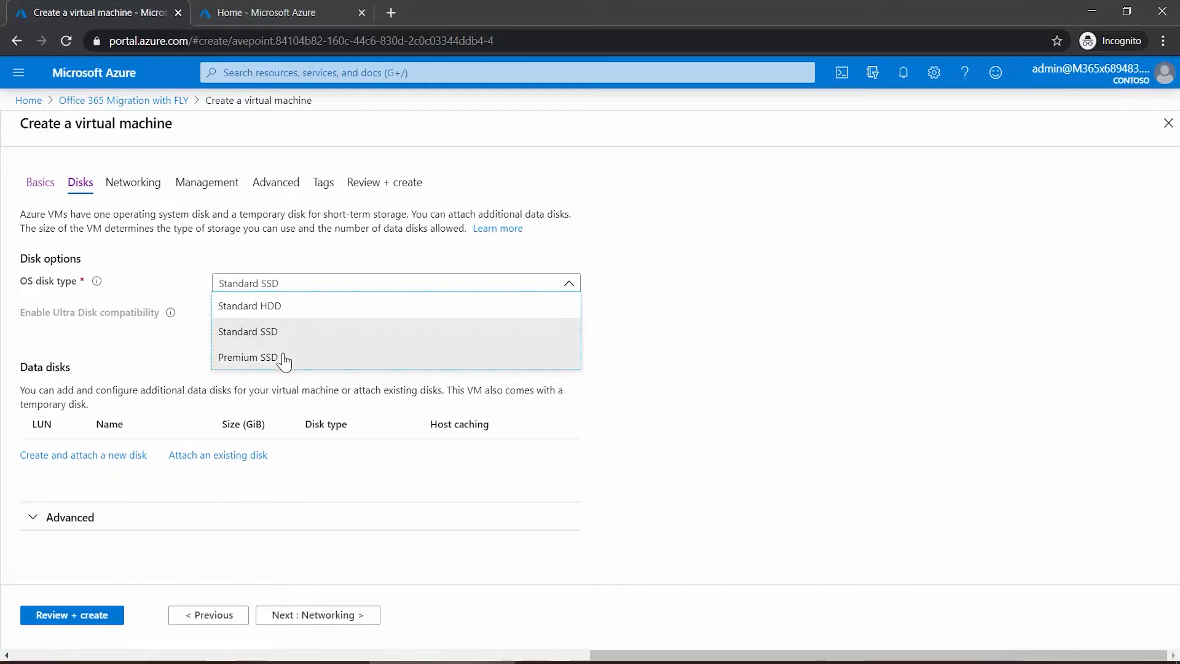
pyautogui.click(247, 357)
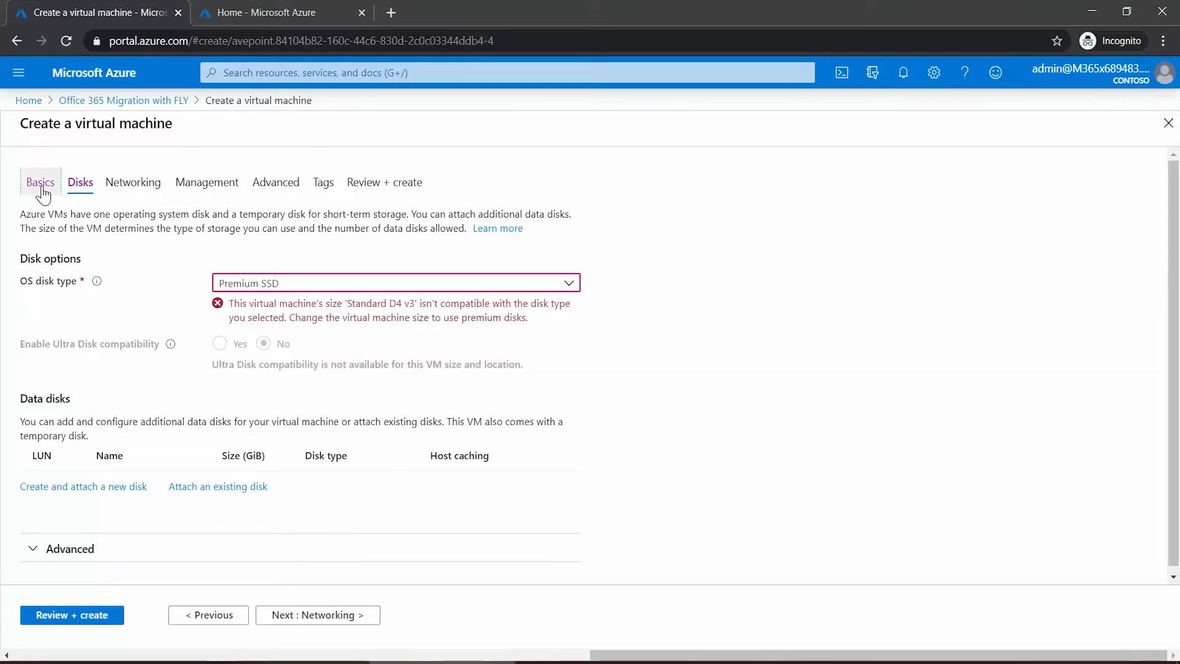
pyautogui.click(39, 182)
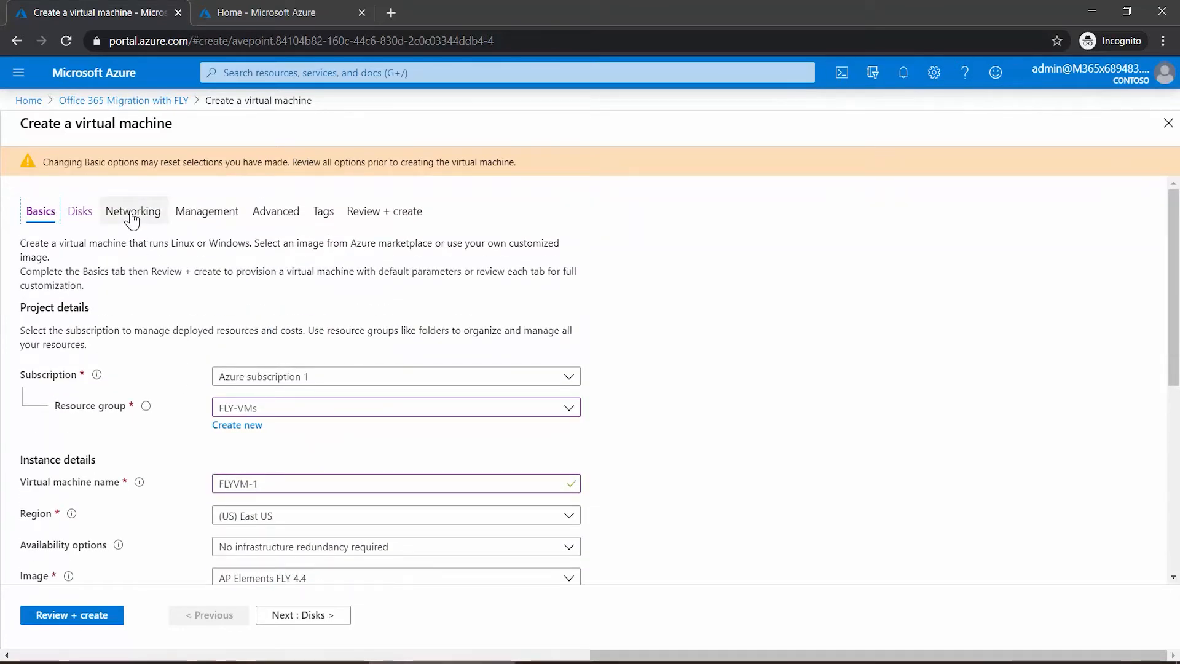
# - View Networking with FLY-VMs-vnet, default subnet, FLYVM-1-ip and FLYVM-1-nsg defaults
pyautogui.click(133, 211)
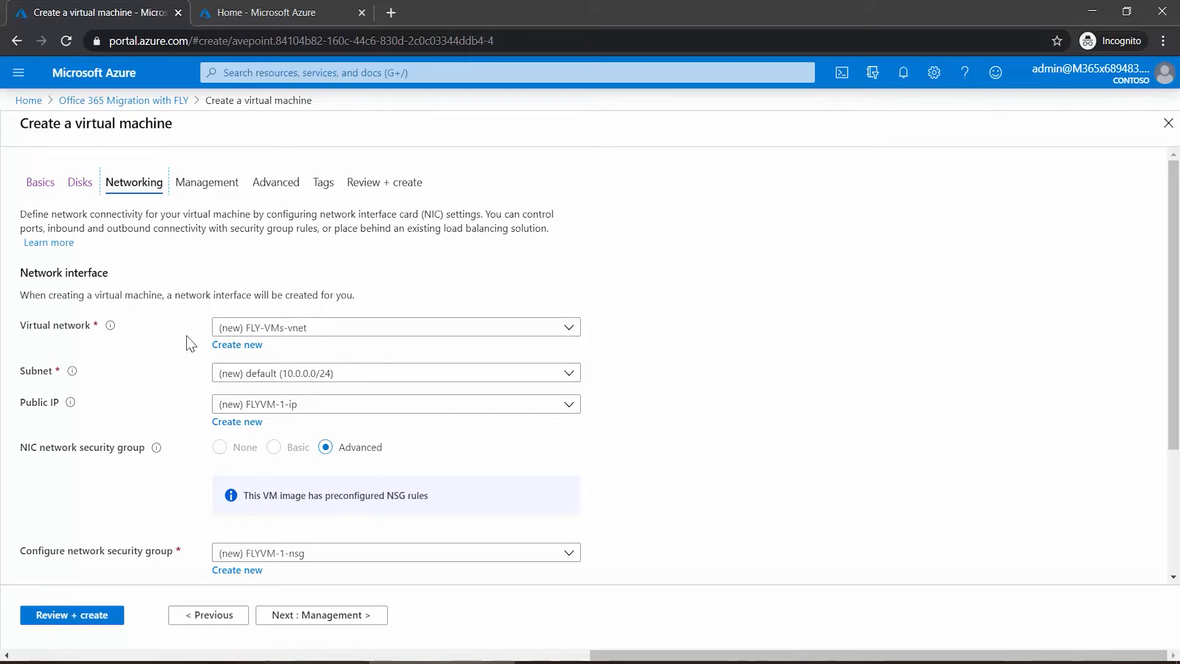
pyautogui.moveTo(195, 384)
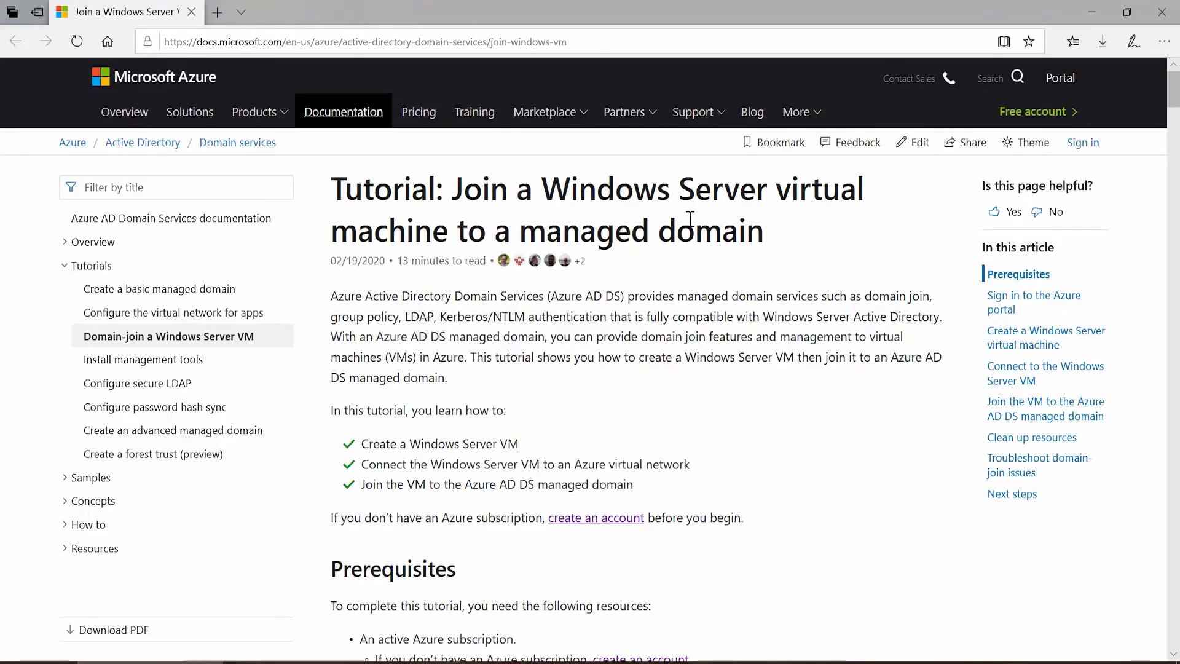
pyautogui.moveTo(749, 260)
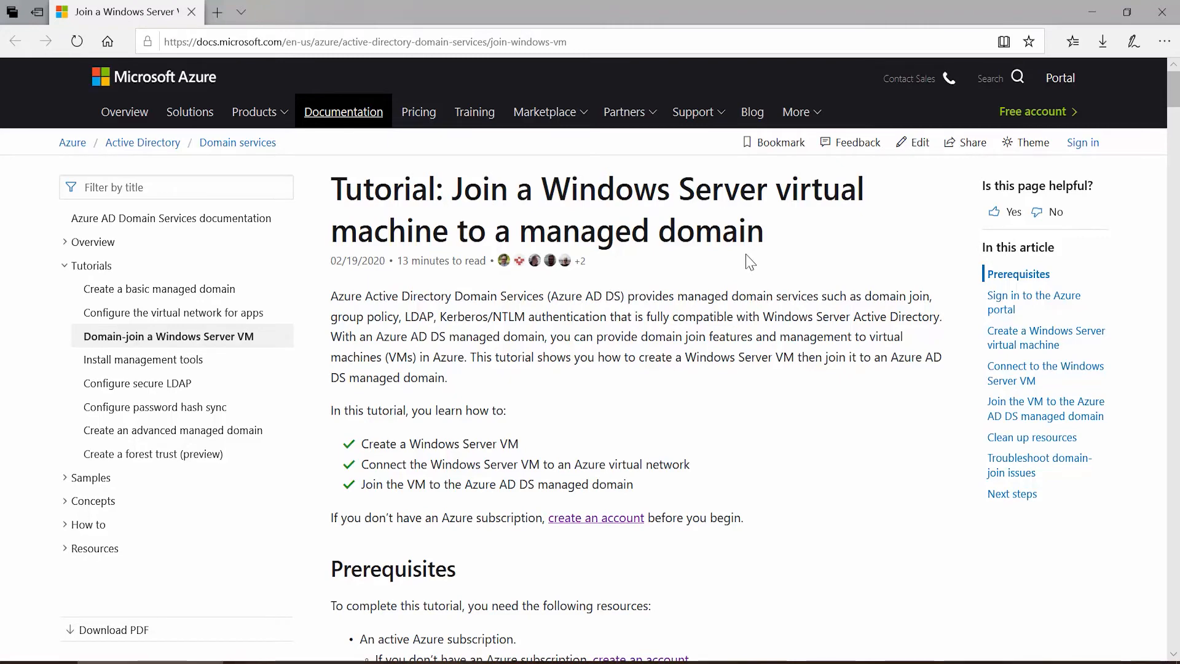
pyautogui.moveTo(795, 380)
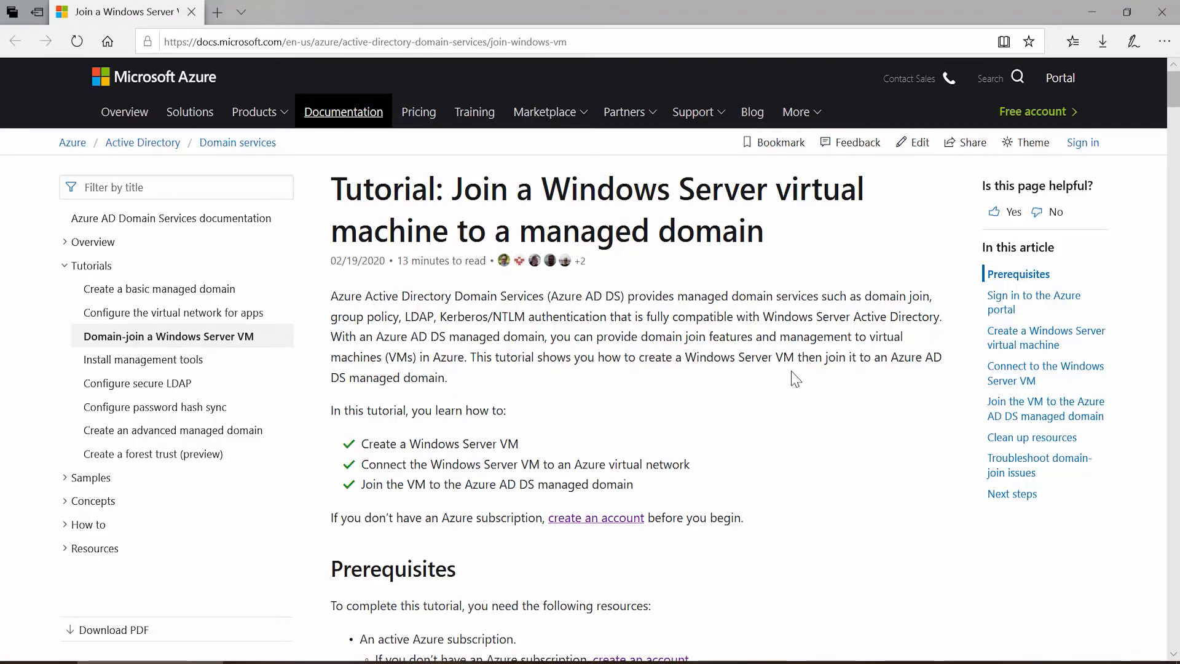
# - Scroll the domain-join tutorial down to its Prerequisites section
pyautogui.scroll(-3)
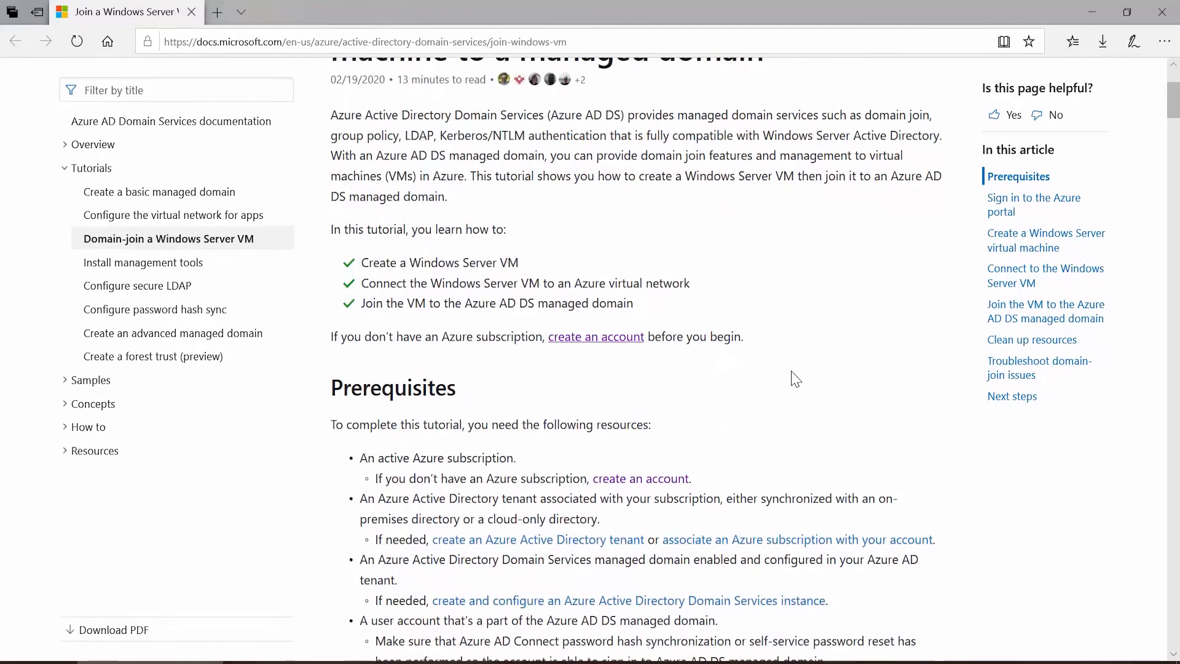
pyautogui.scroll(-3)
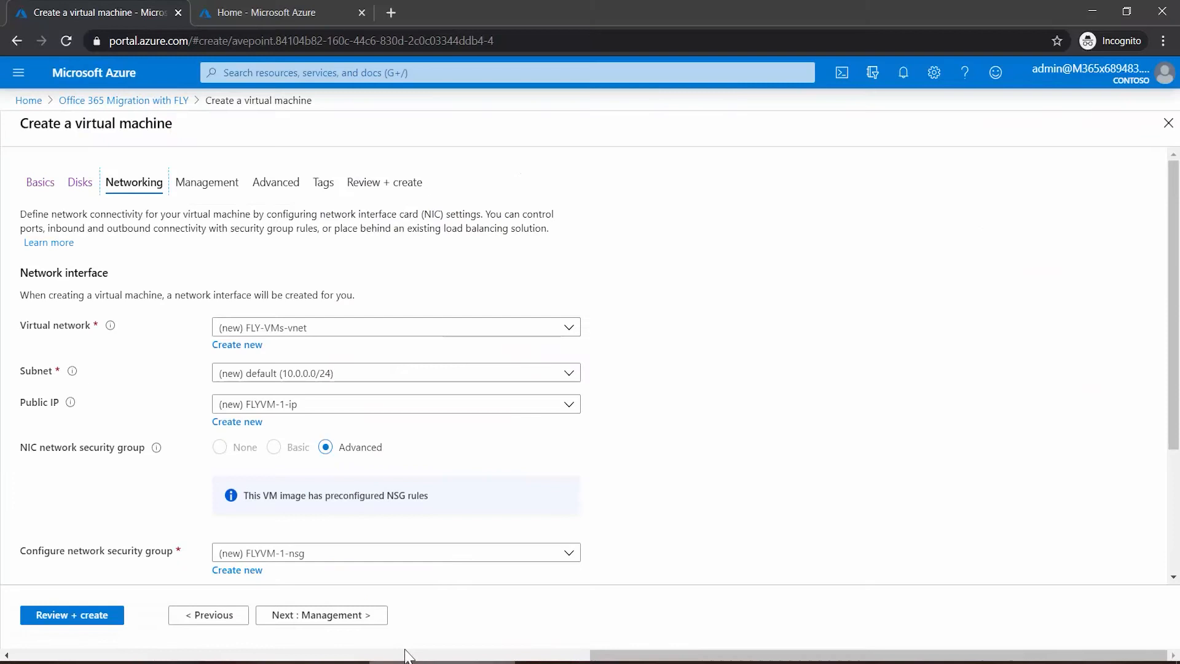
pyautogui.click(317, 615)
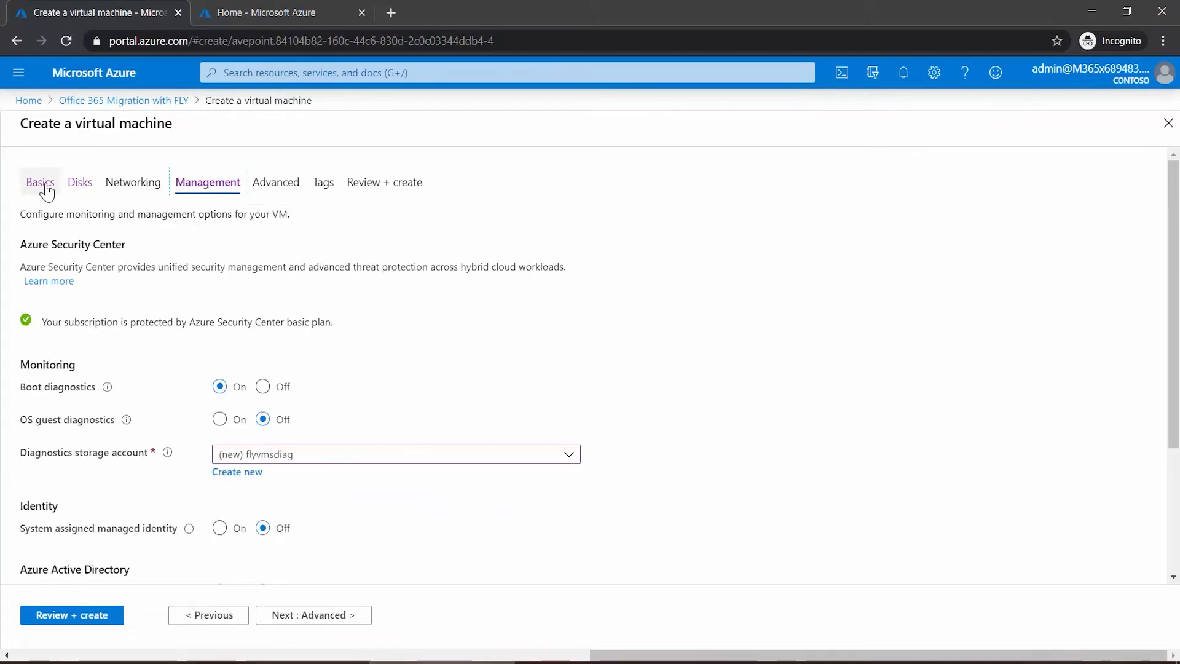
pyautogui.click(39, 182)
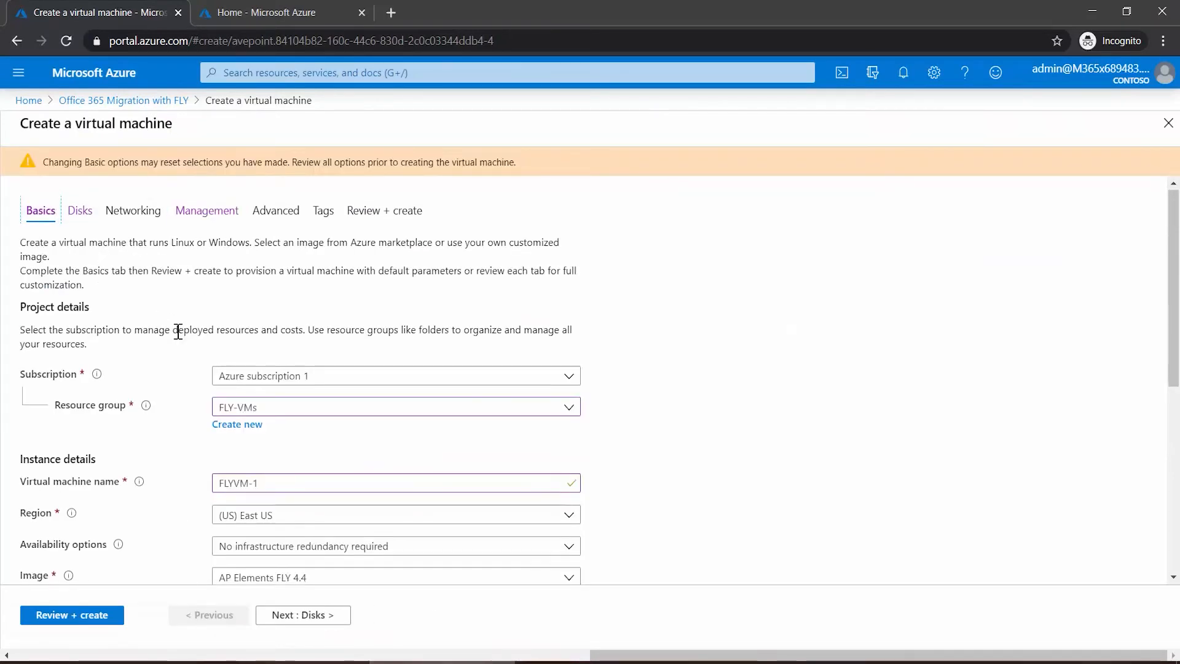
pyautogui.scroll(-3)
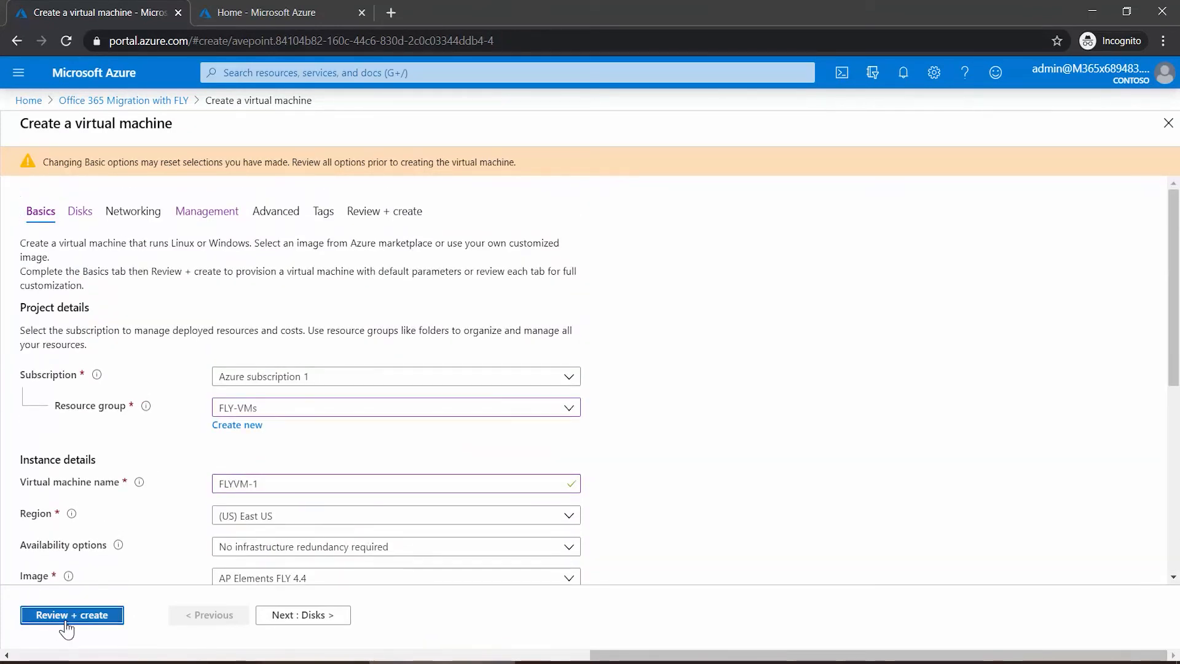
# - Run Review + create validation for FLYVM-1 and scroll its summary, pricing and terms
pyautogui.click(72, 615)
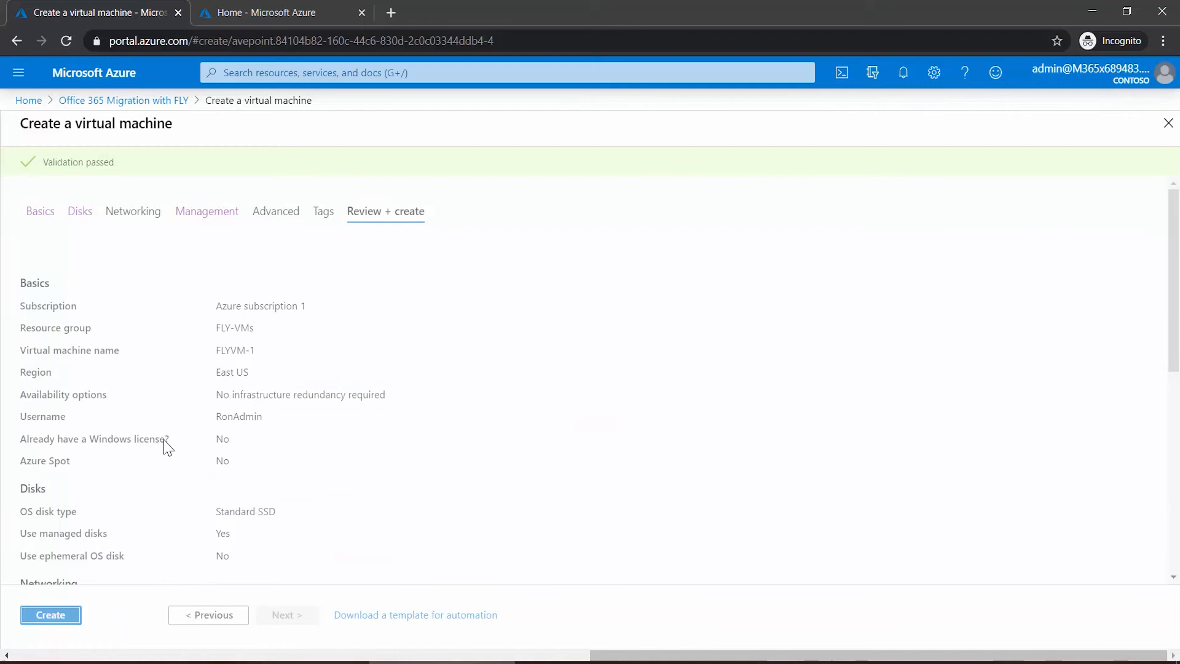
pyautogui.scroll(-3)
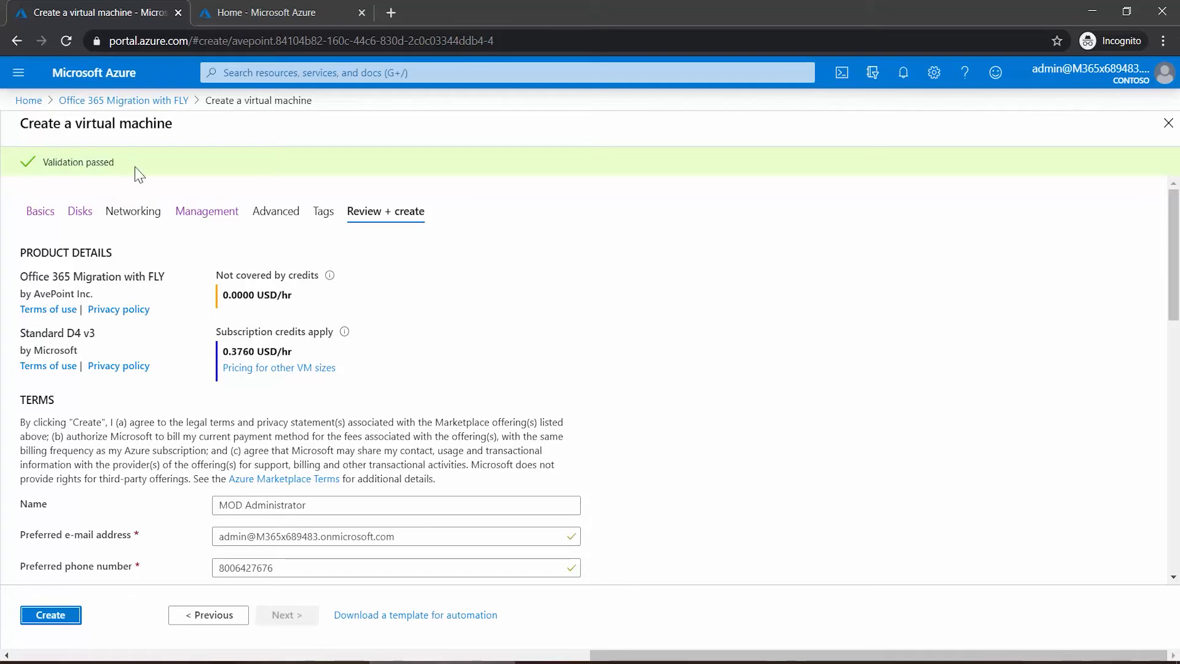
pyautogui.moveTo(166, 399)
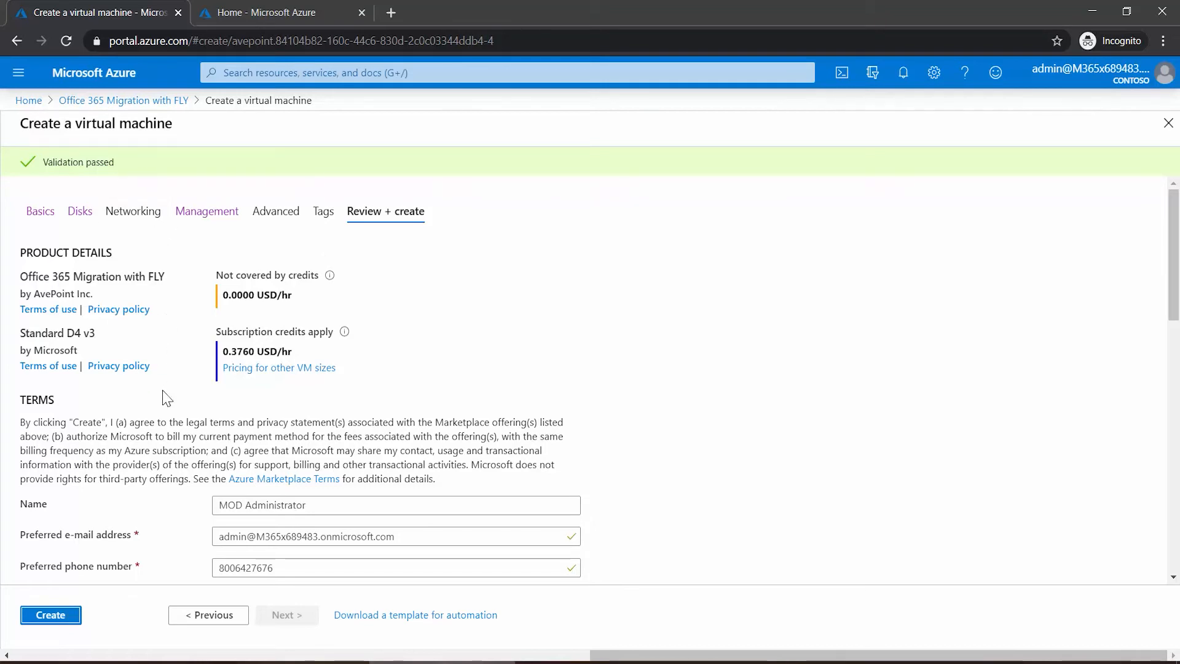
pyautogui.moveTo(50, 615)
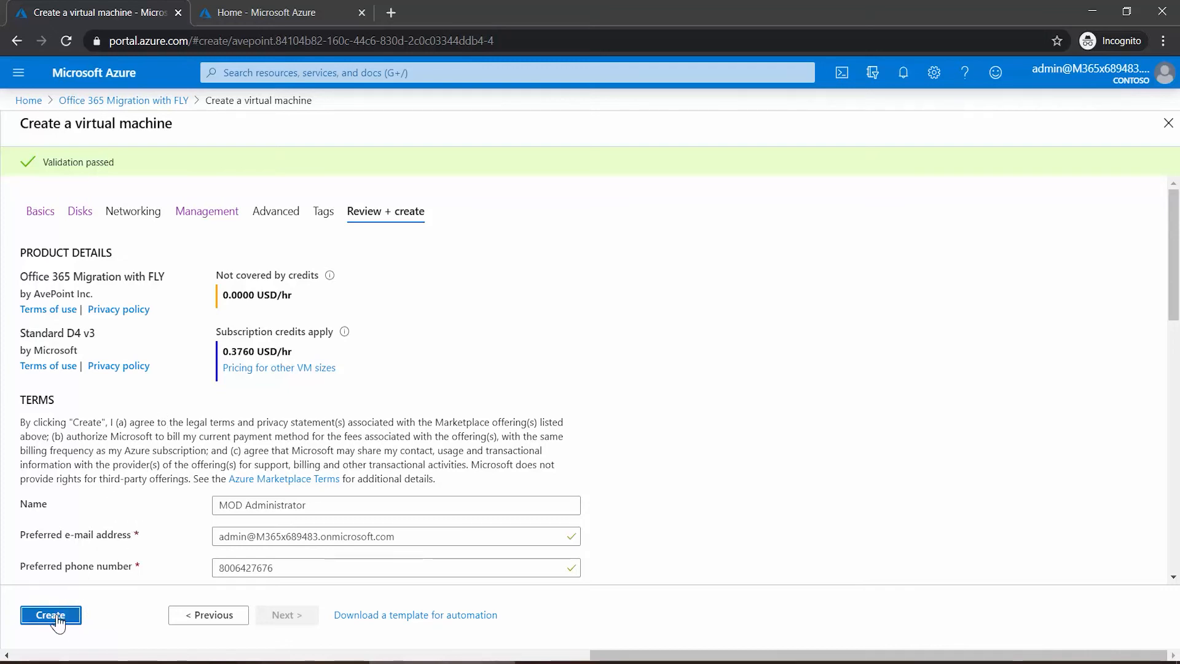
# - Create the FLYVM-1 virtual machine and follow the Submitting deployment notification
pyautogui.click(50, 615)
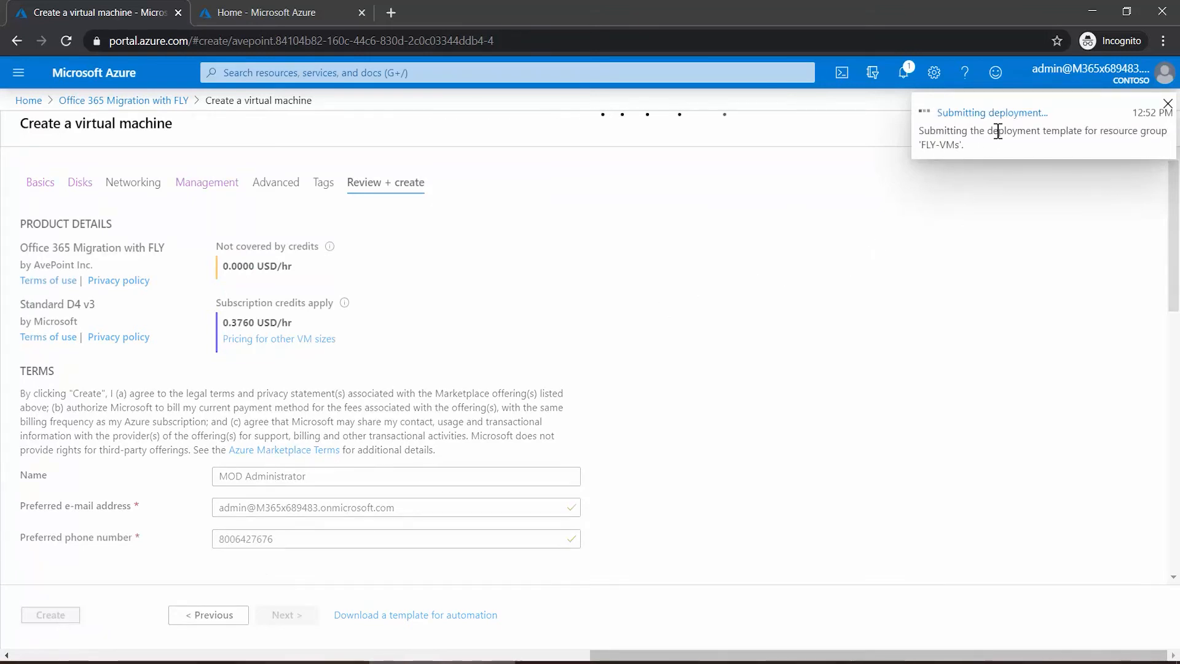
pyautogui.click(50, 615)
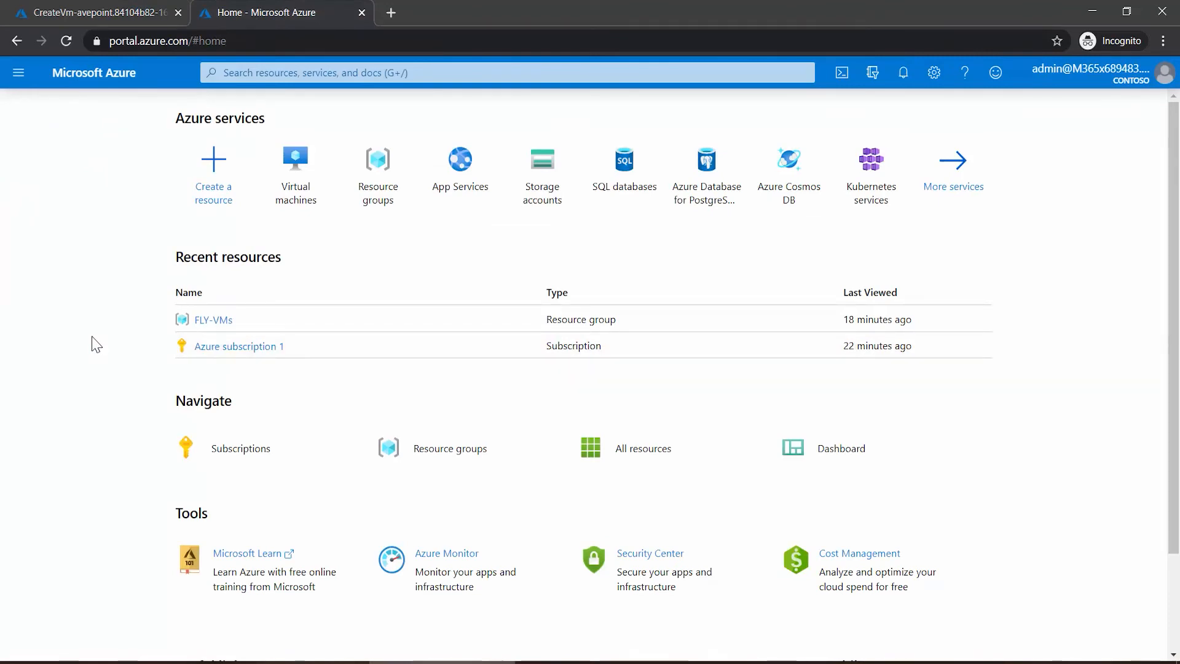
pyautogui.moveTo(108, 345)
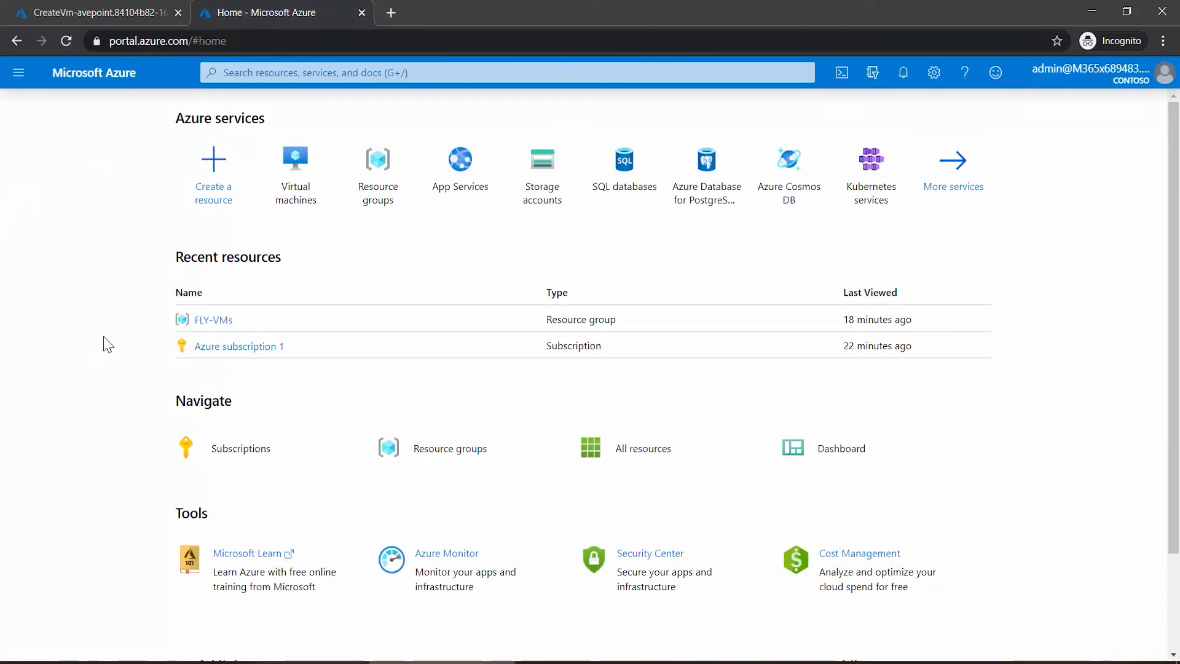
pyautogui.moveTo(287, 220)
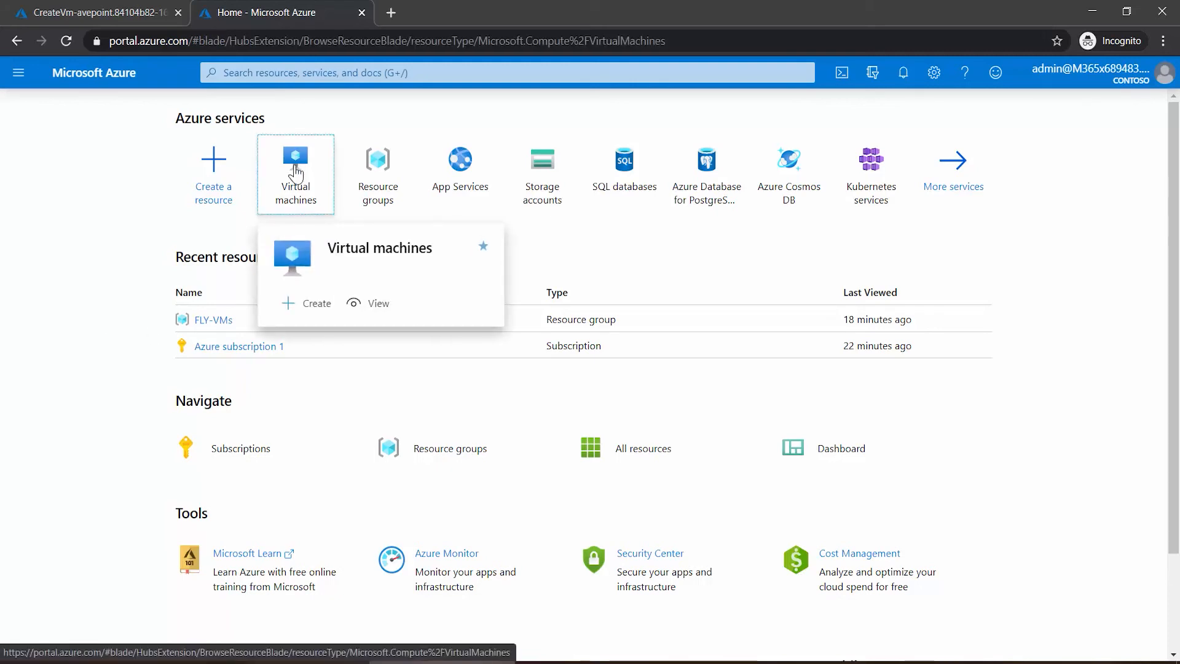
# - Start a new Create a virtual machine form via + Add from the Virtual machines list
pyautogui.click(295, 173)
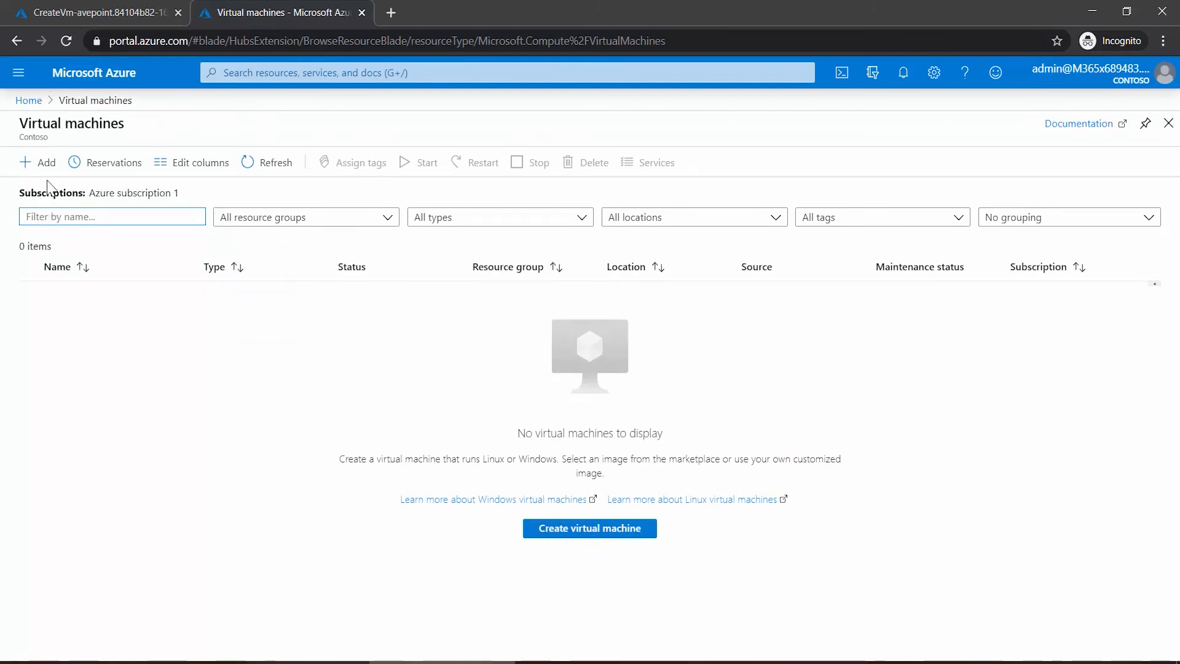
pyautogui.click(37, 163)
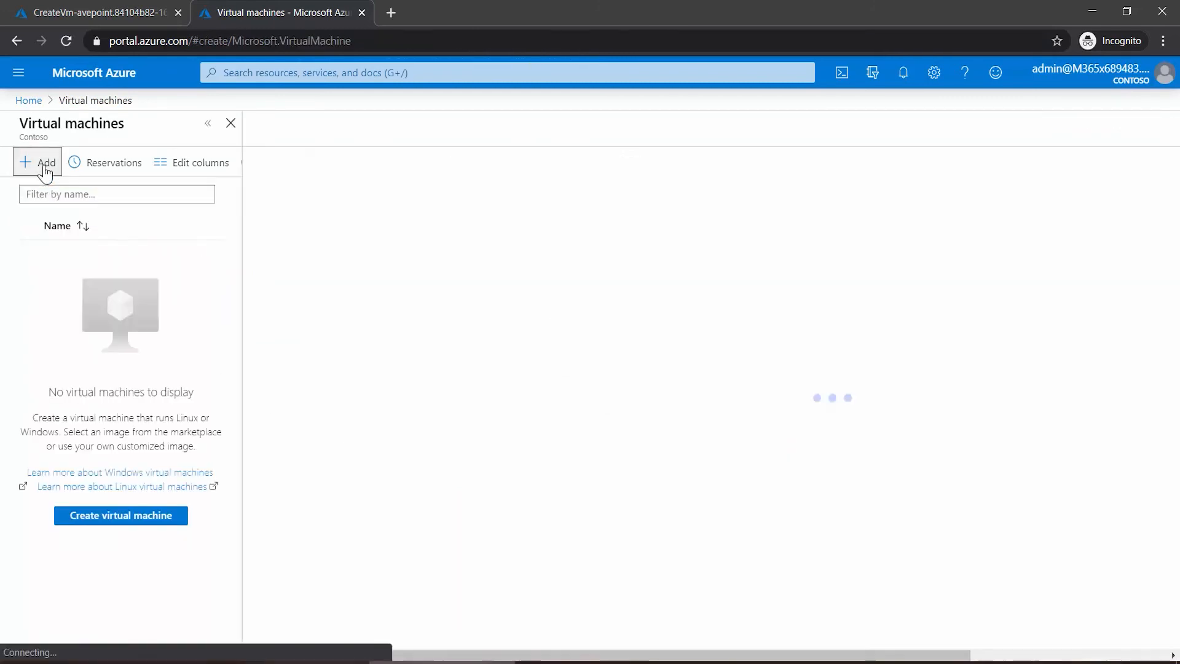
pyautogui.click(36, 162)
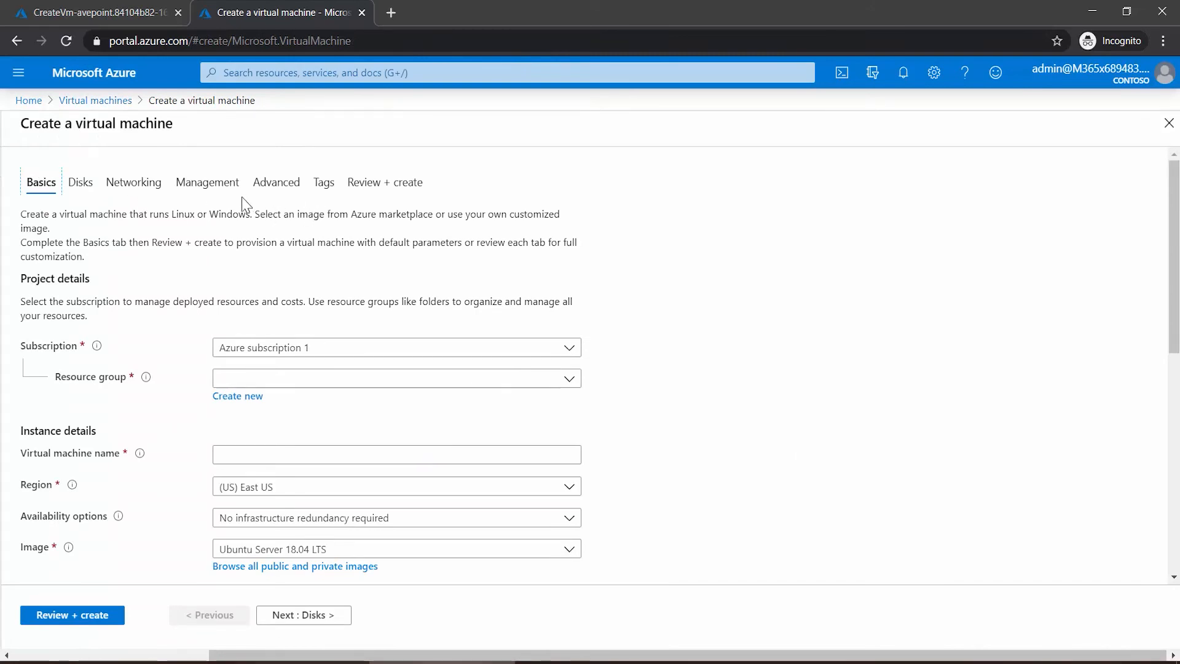
pyautogui.moveTo(230, 258)
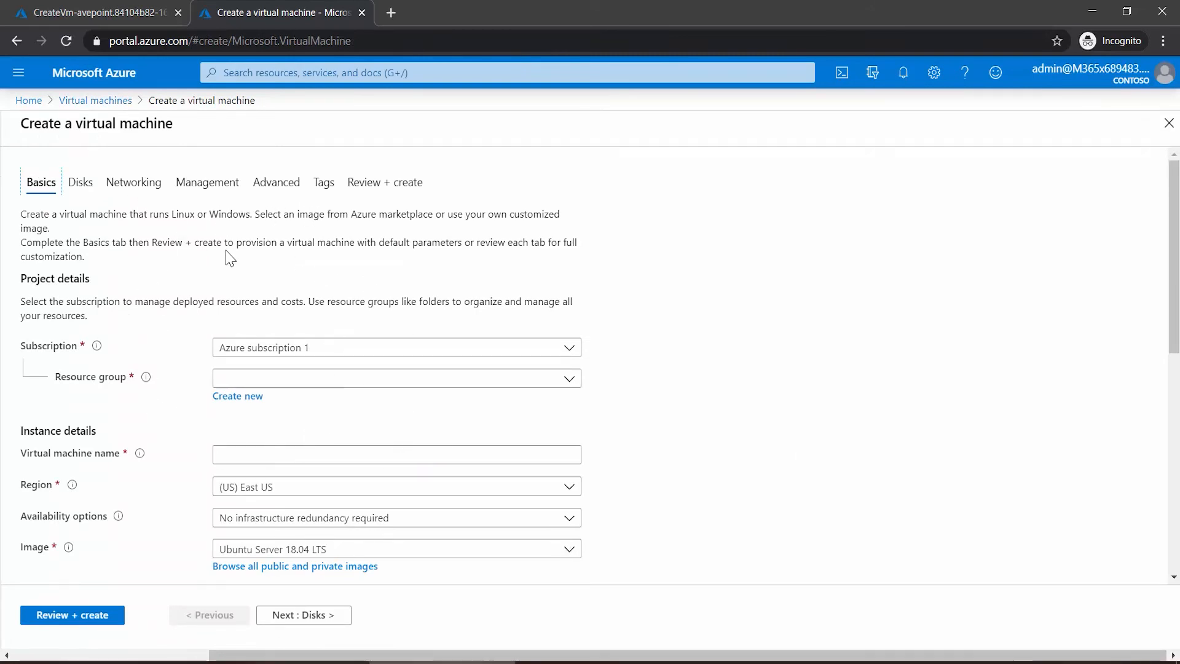
pyautogui.scroll(-3)
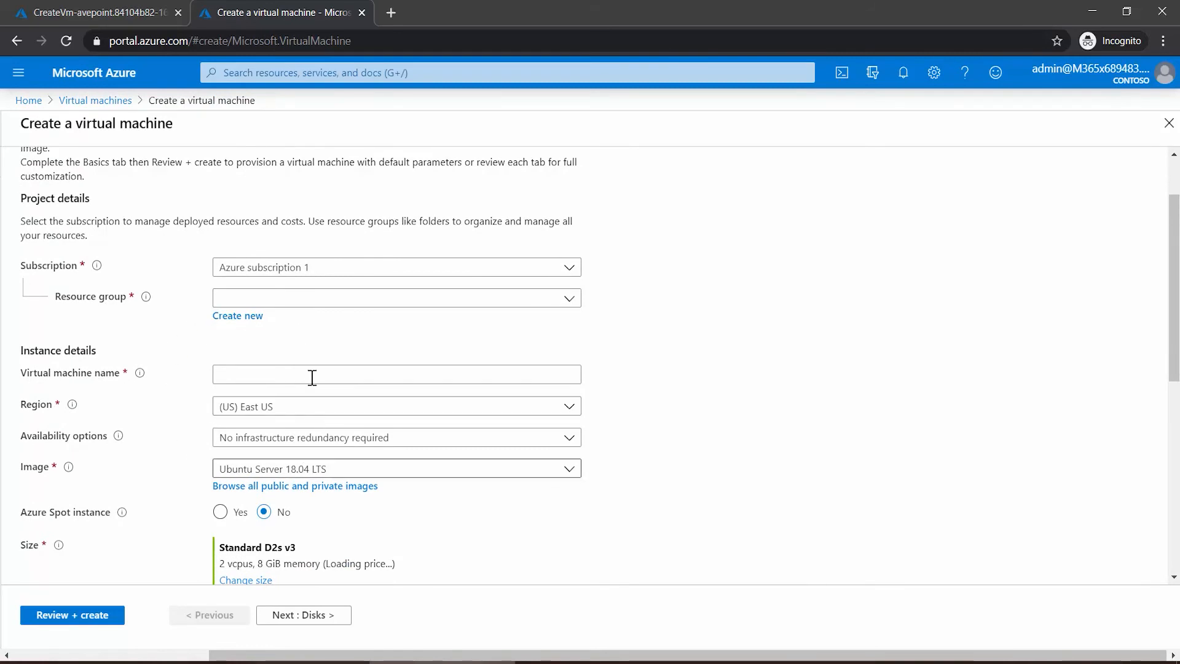
pyautogui.moveTo(196, 421)
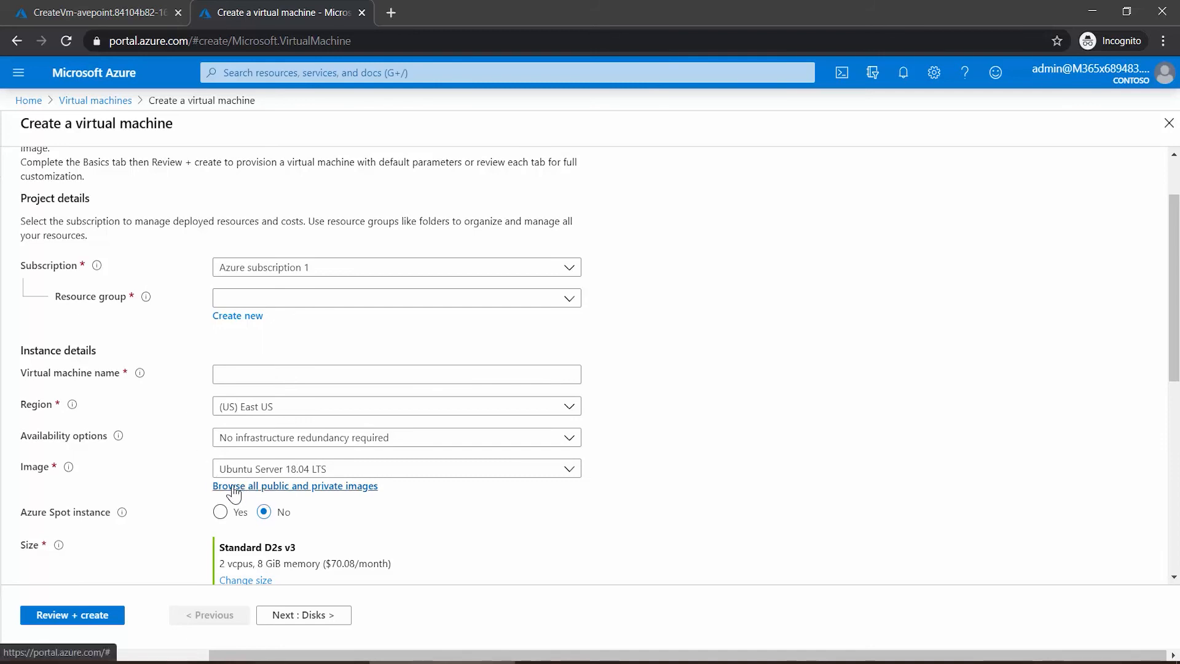
# - Search the full image catalogue for 'fly' and choose AP Elements FLY 4.4 as the image
pyautogui.click(294, 486)
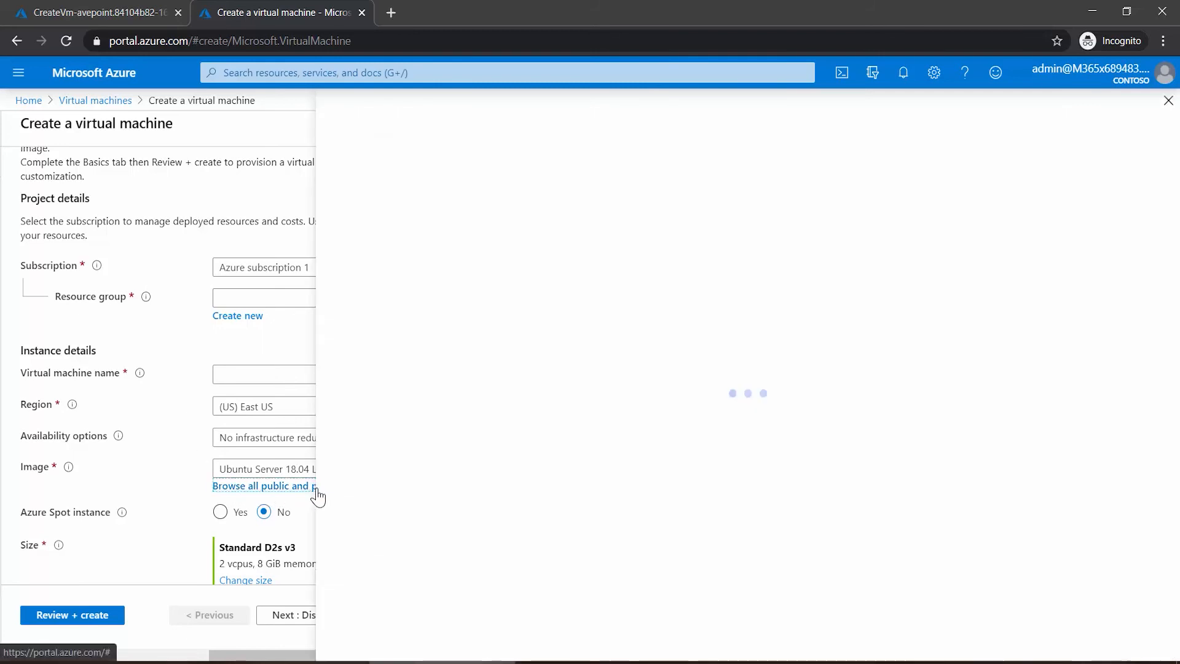
pyautogui.click(263, 486)
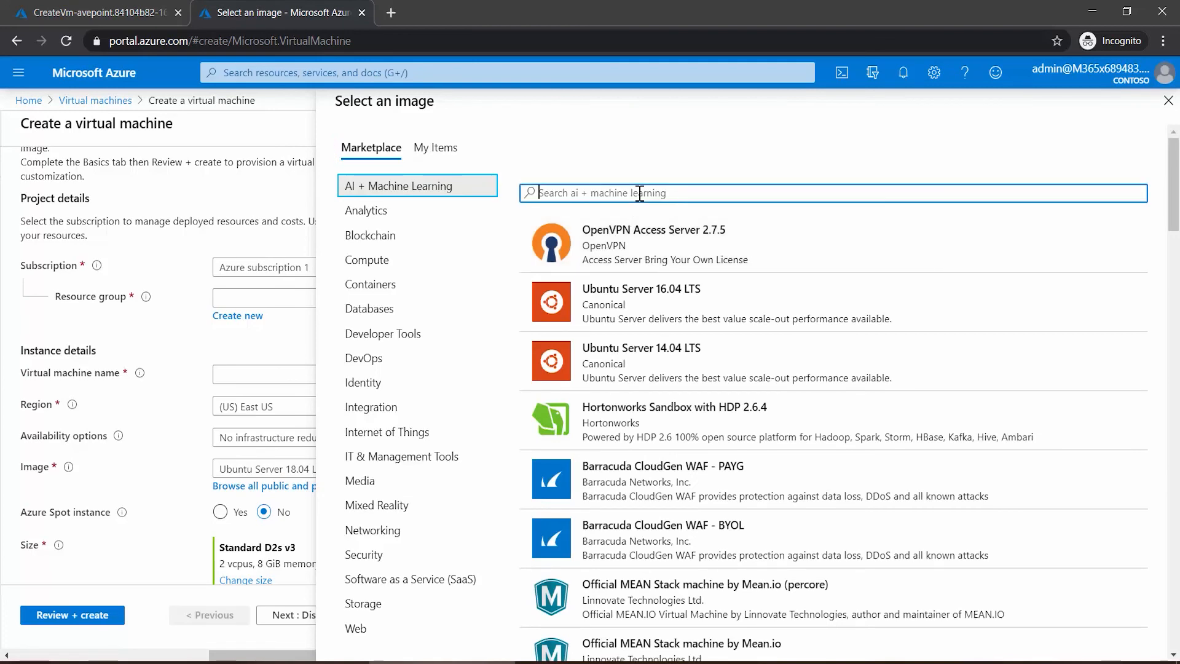
pyautogui.write('fly')
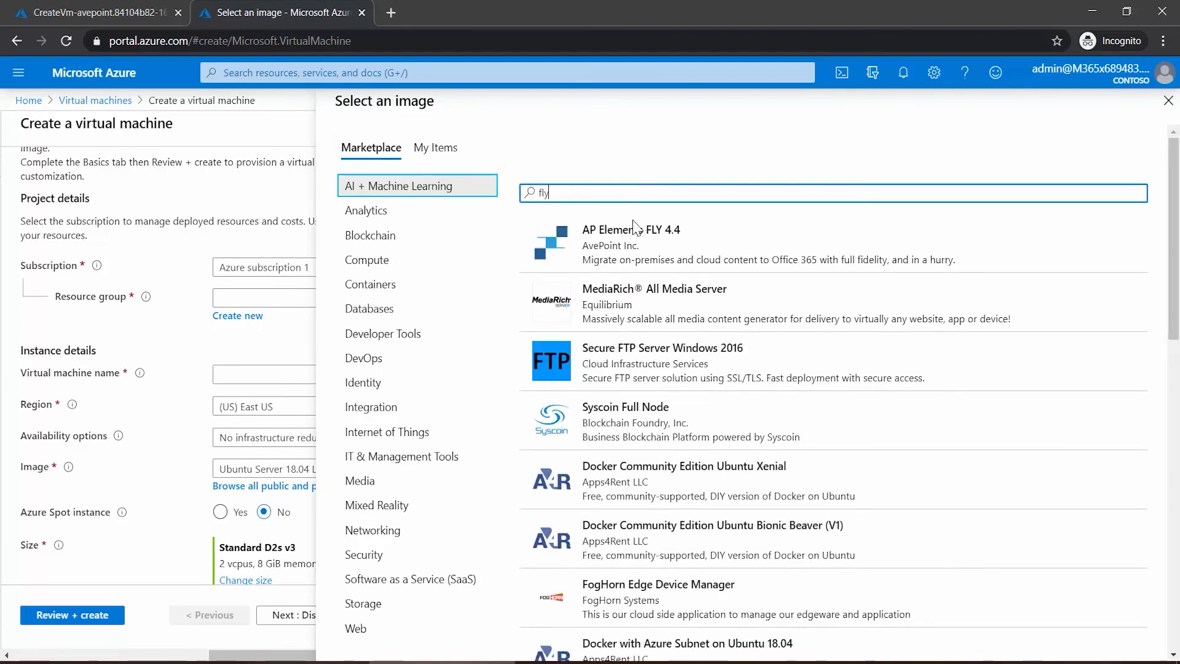
pyautogui.click(1168, 100)
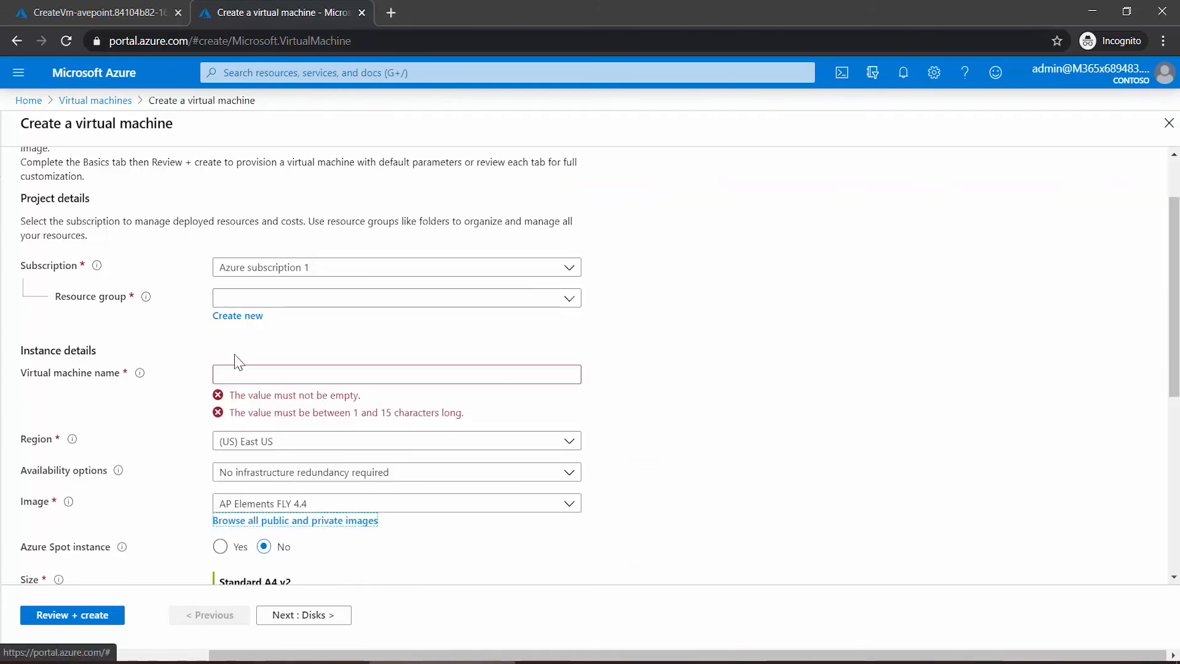
pyautogui.scroll(-3)
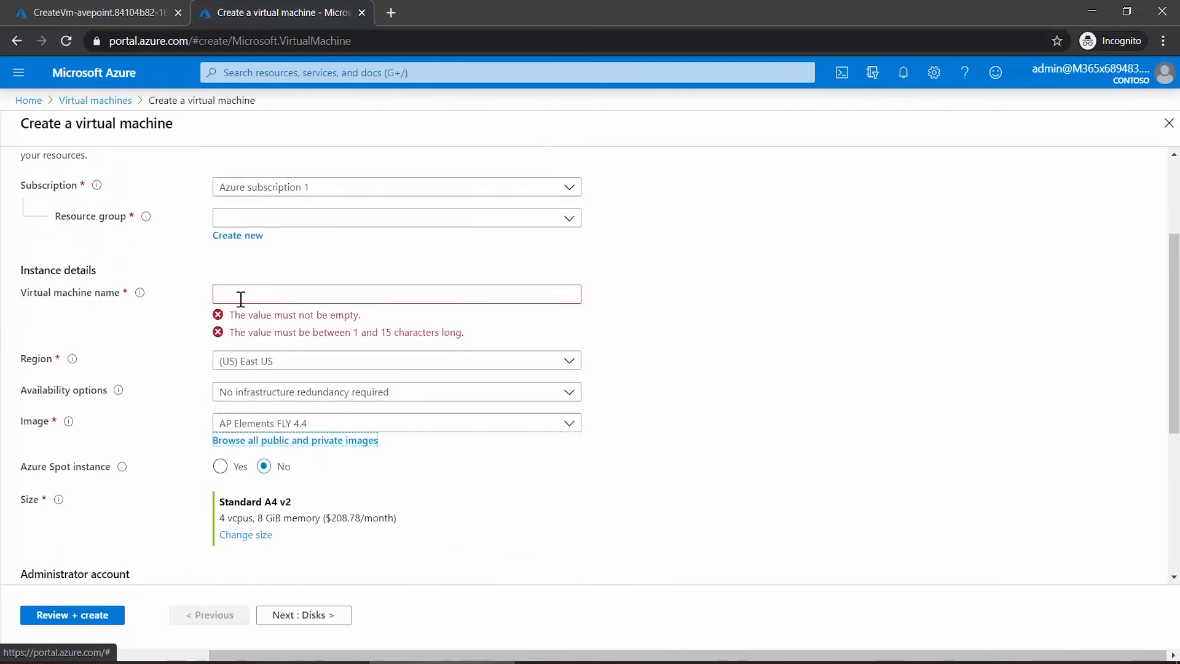
pyautogui.scroll(-3)
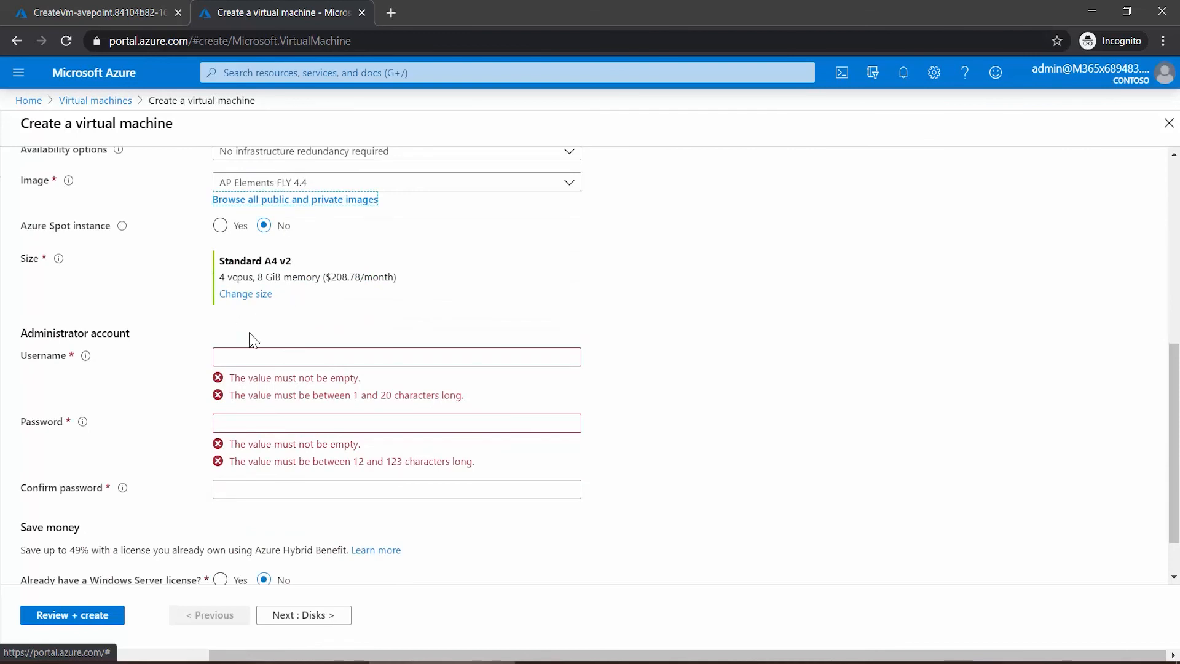
pyautogui.moveTo(190, 325)
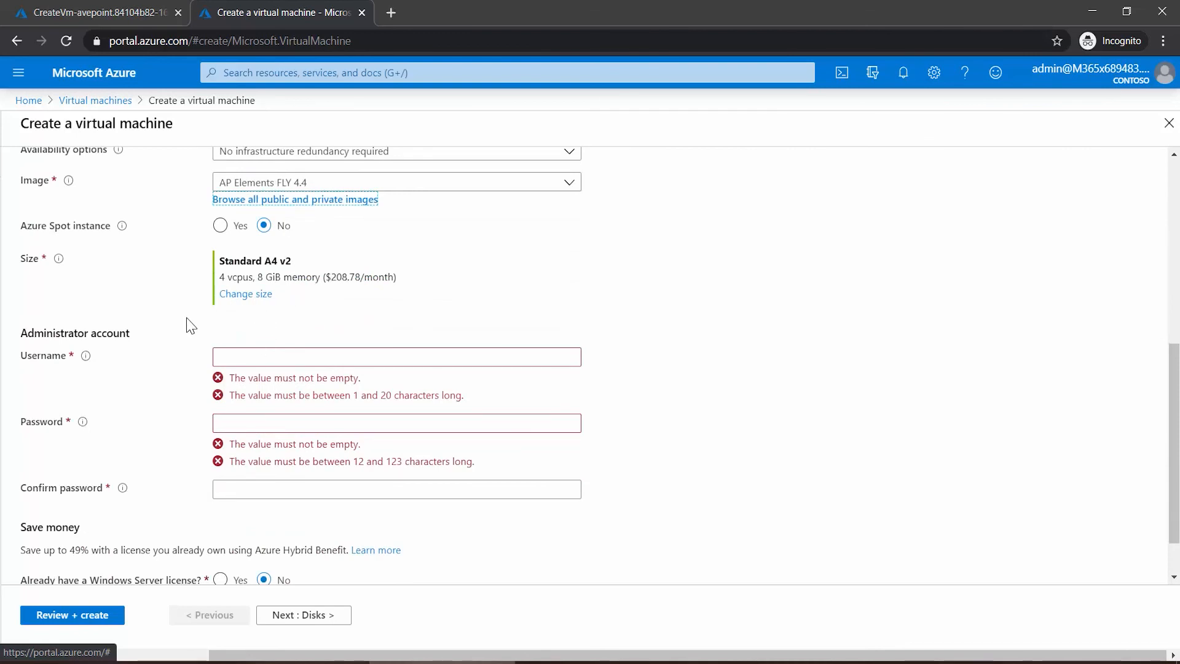
pyautogui.moveTo(199, 397)
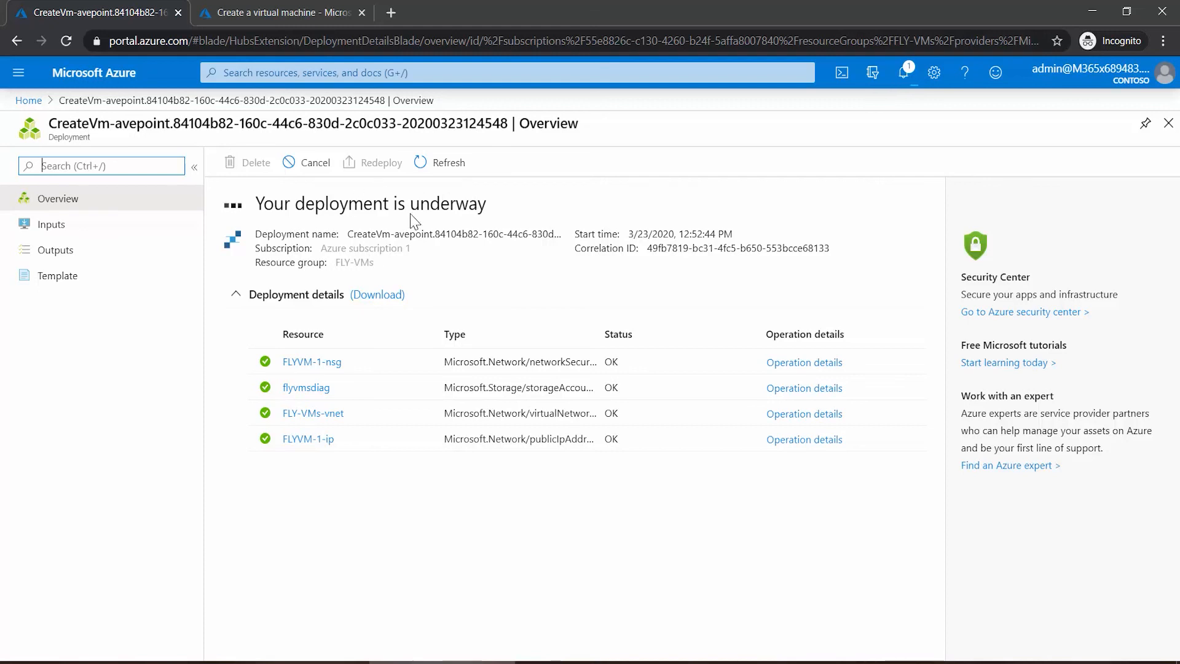
# - Return from the FLYVM-1 deployment overview to the Azure home page via the breadcrumb
pyautogui.click(28, 100)
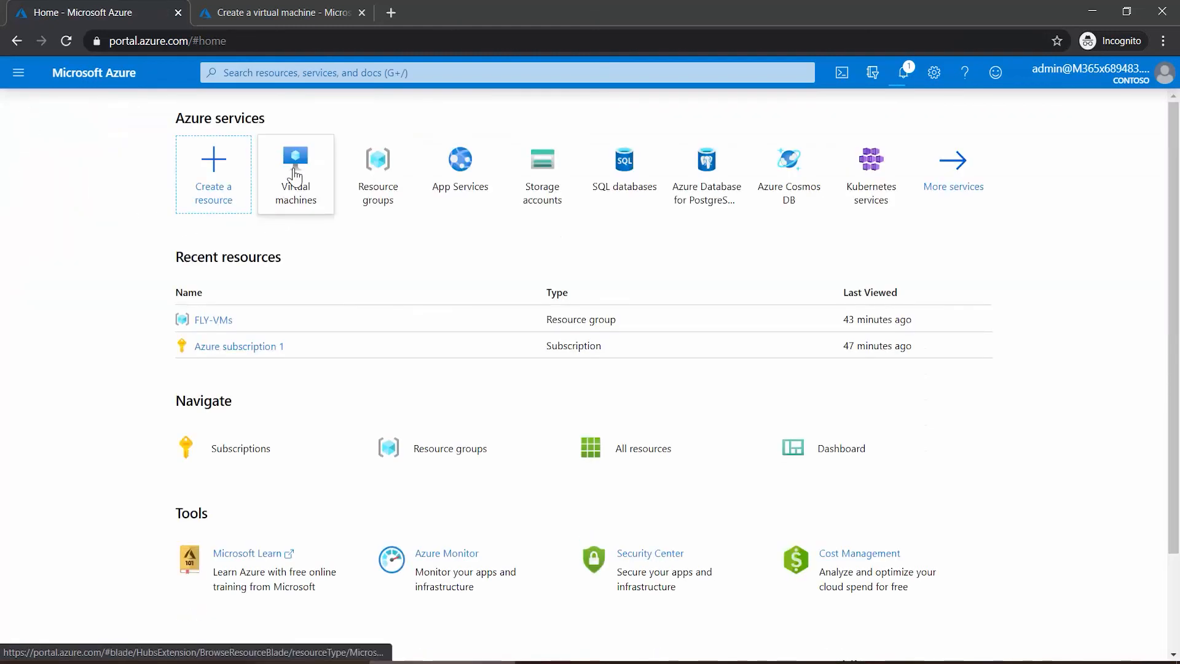
pyautogui.moveTo(295, 159)
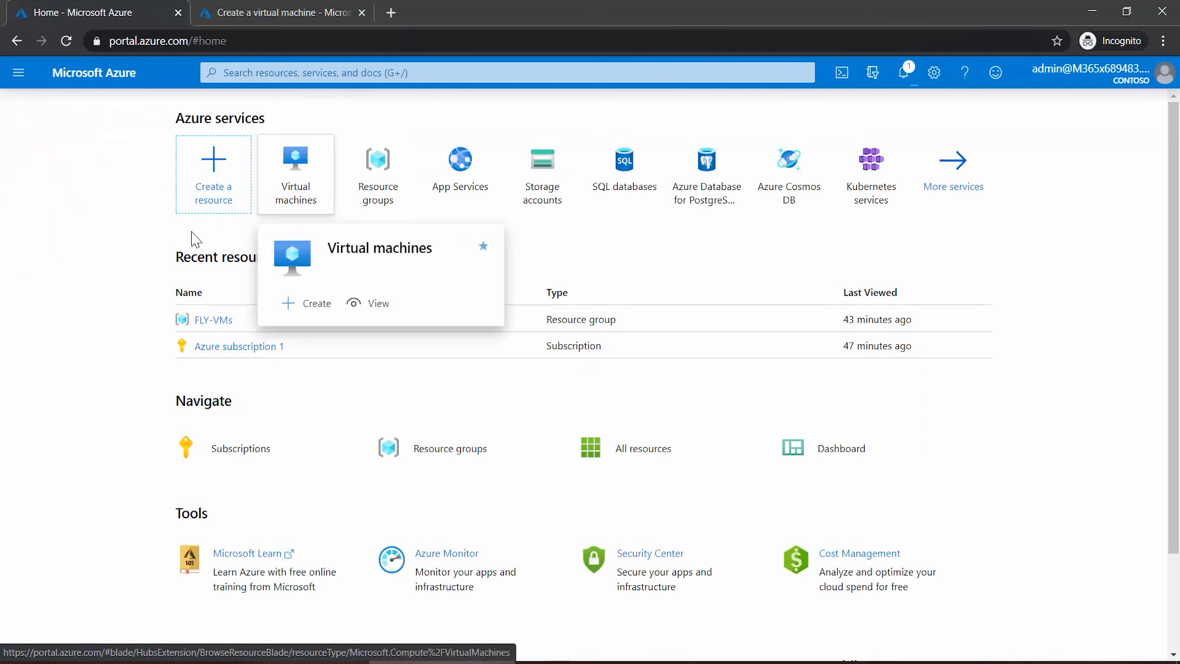
pyautogui.moveTo(103, 283)
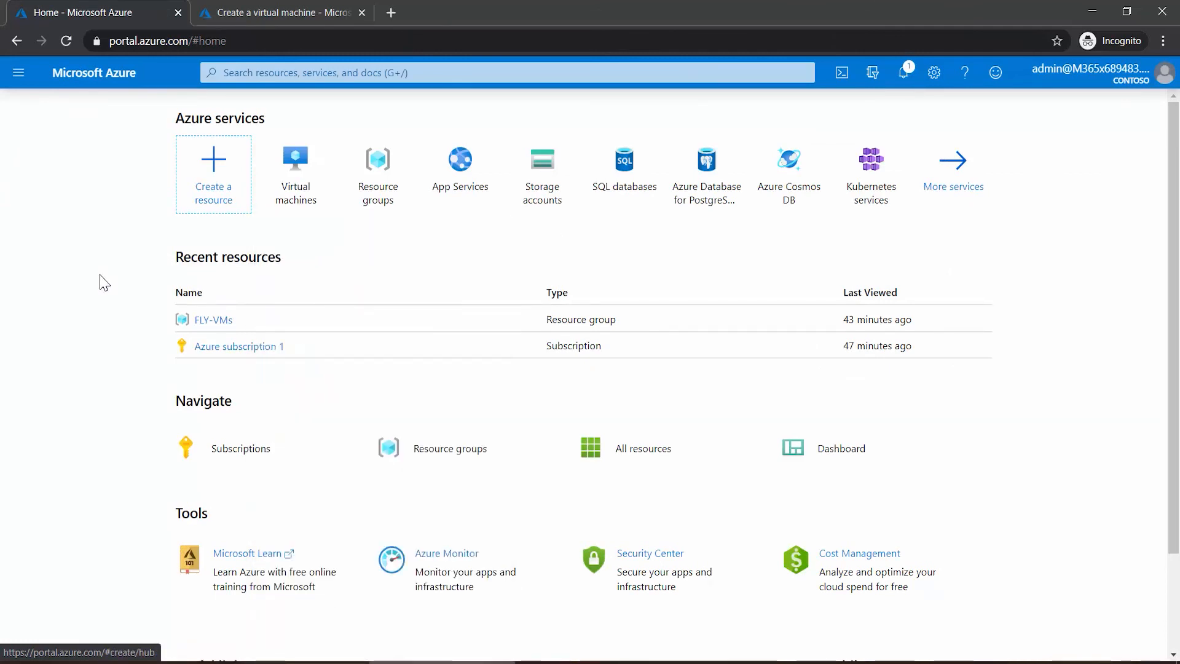